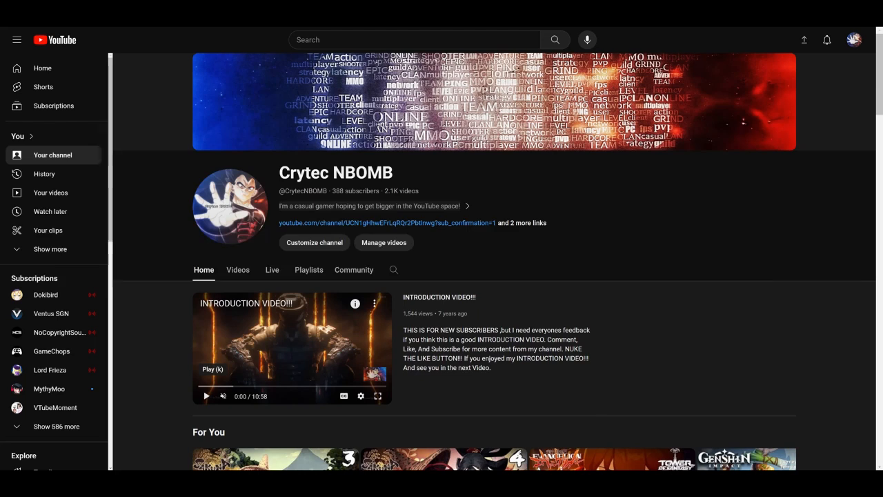
# Scroll down the Home tab past For You, Videos, Past live streams and Popular videos to the playlist shelves.
pyautogui.scroll(-3)
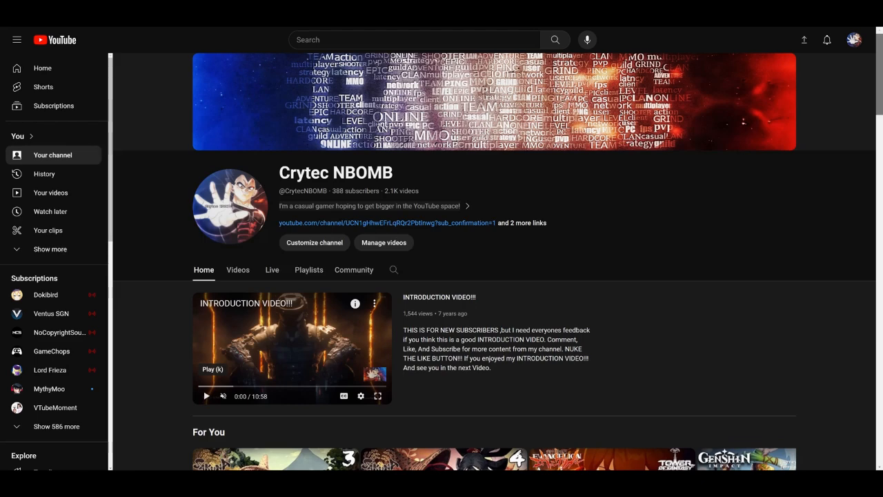
pyautogui.scroll(-3)
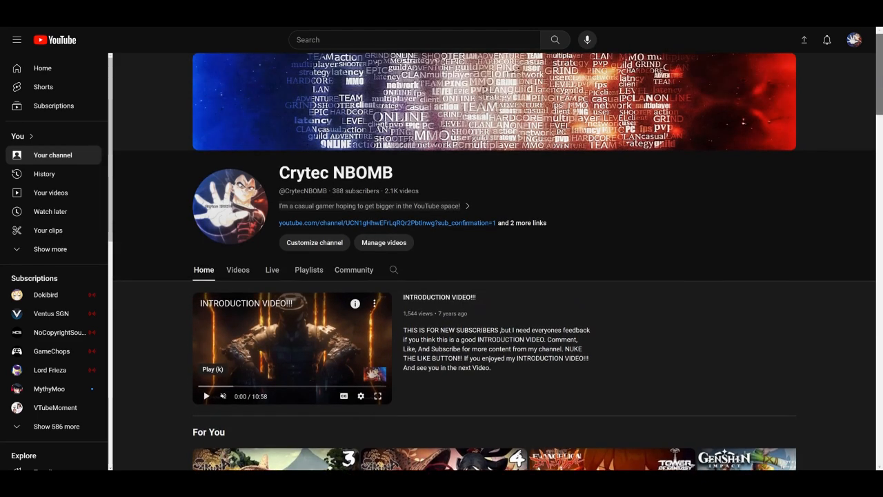
pyautogui.scroll(-3)
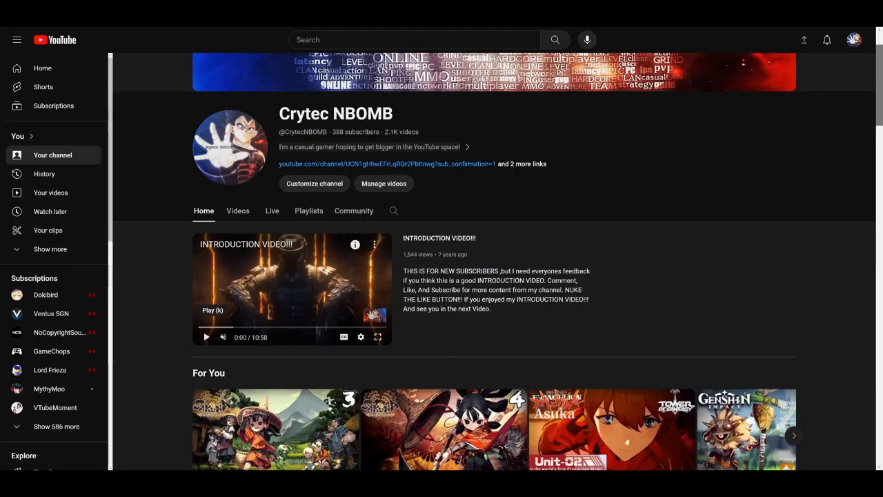
pyautogui.scroll(-3)
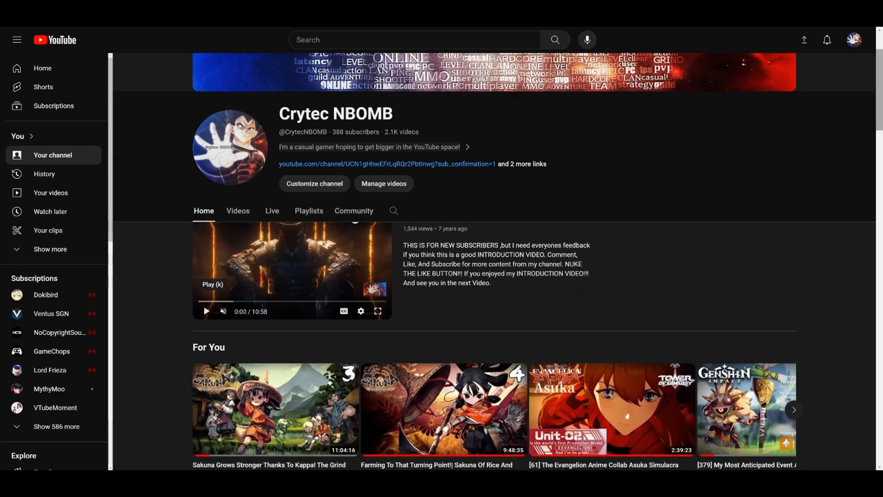
pyautogui.scroll(-3)
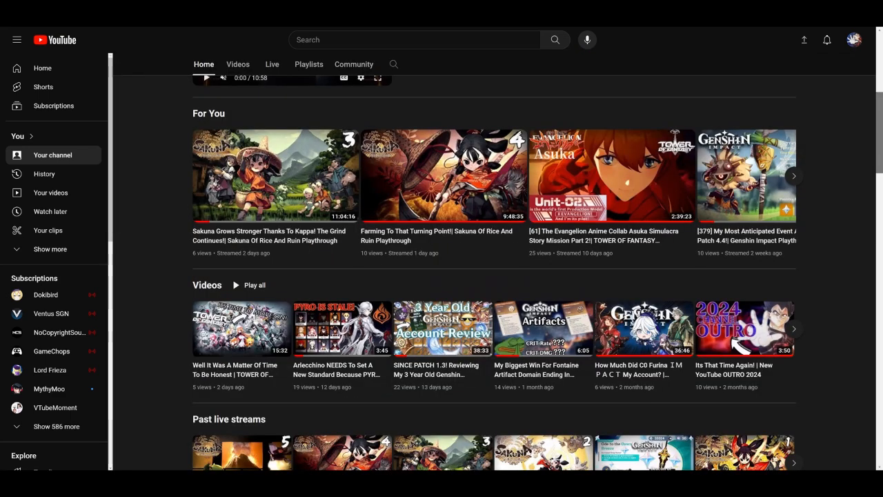
pyautogui.scroll(-3)
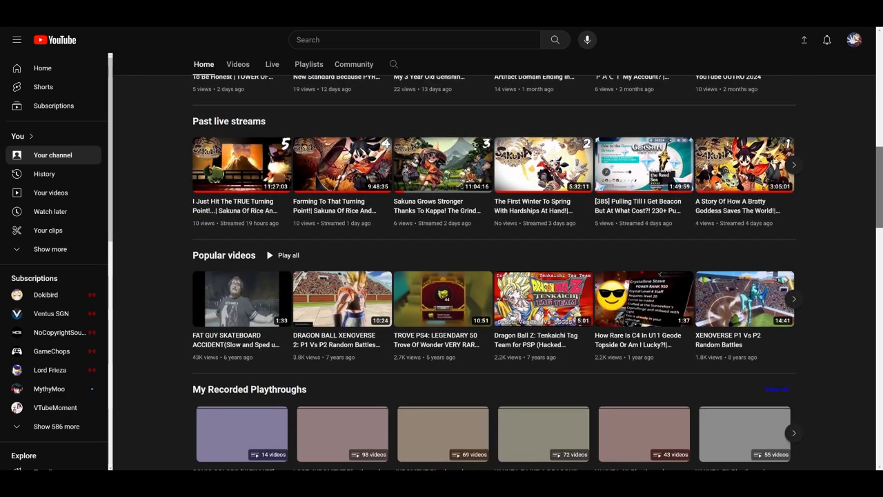
pyautogui.scroll(-3)
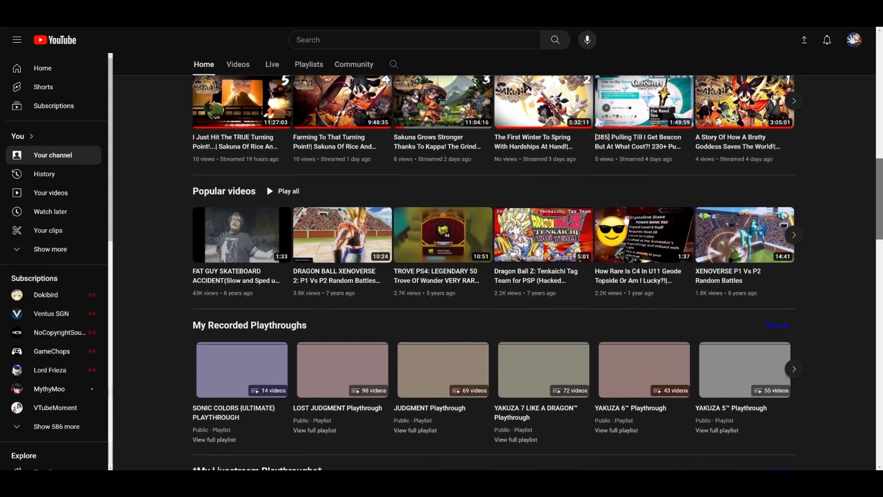
pyautogui.scroll(-3)
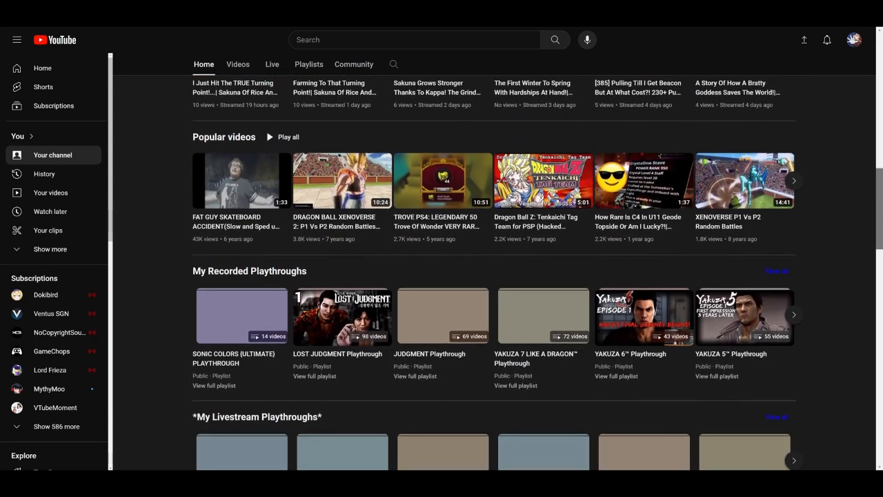
pyautogui.scroll(-3)
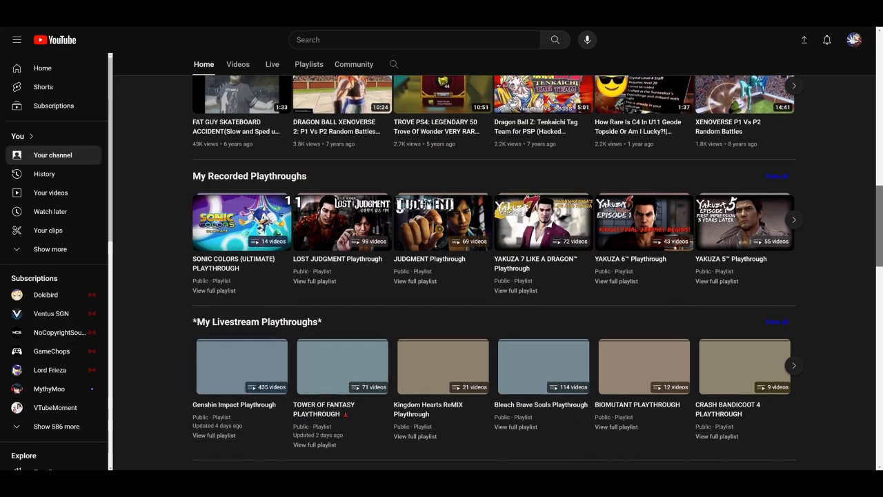
pyautogui.scroll(-3)
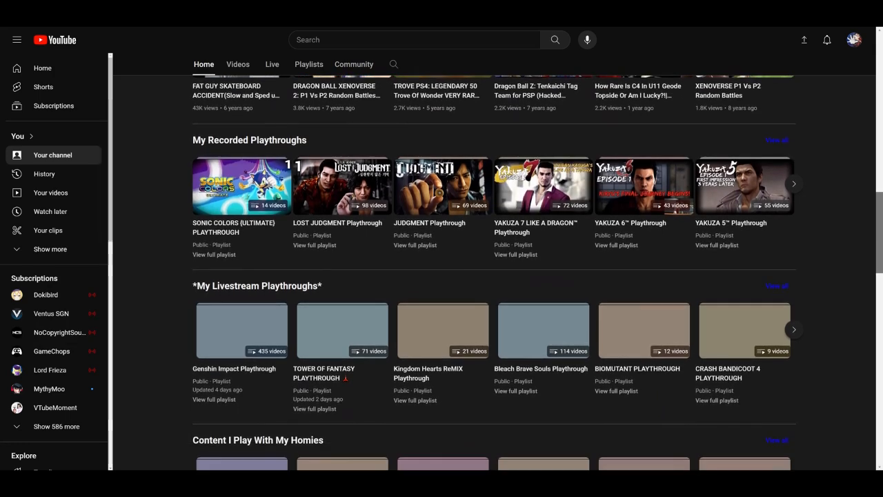
pyautogui.scroll(-3)
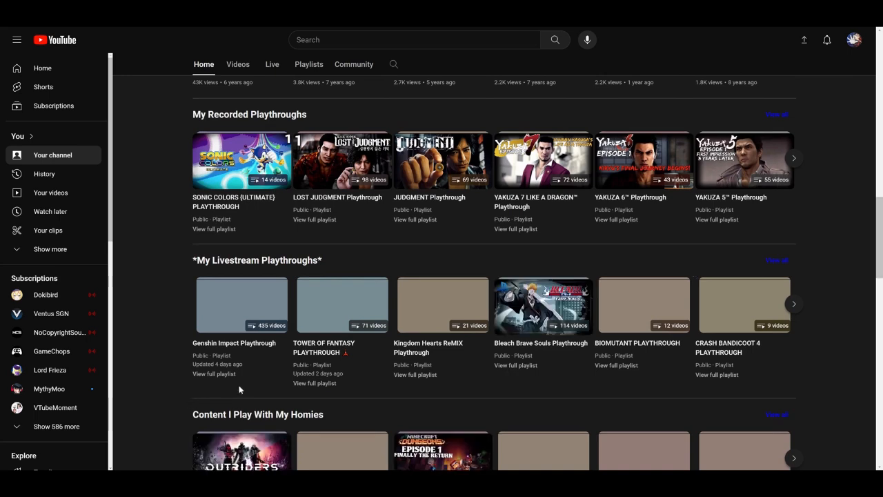
pyautogui.moveTo(210, 400)
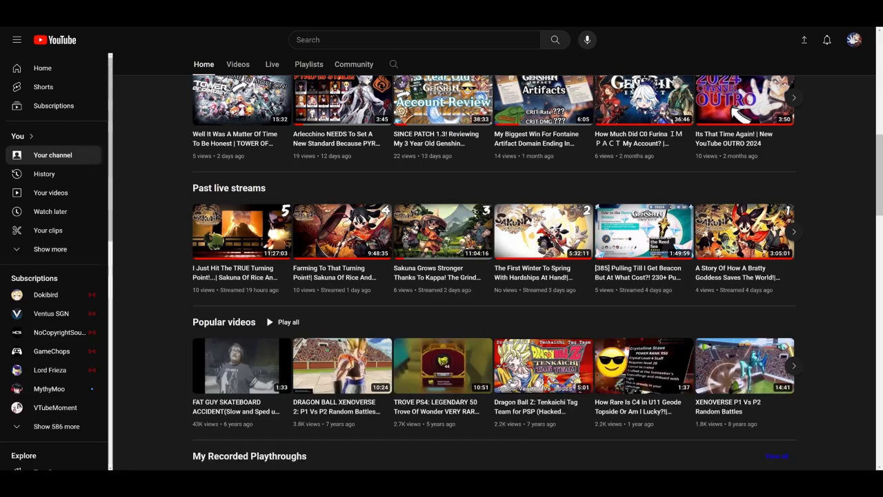
pyautogui.scroll(-3)
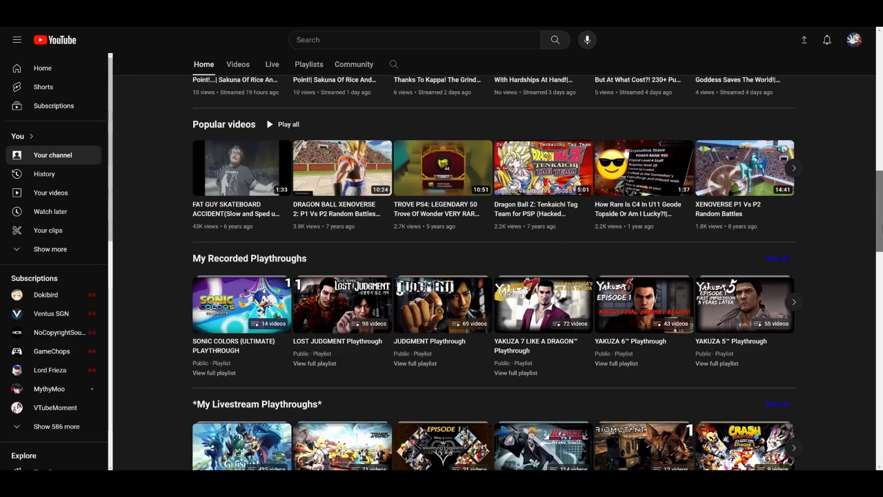
# Scroll down past the Sonic Colors shelf until the Kingdom Hearts ReMIX row and People I Know appear.
pyautogui.scroll(-3)
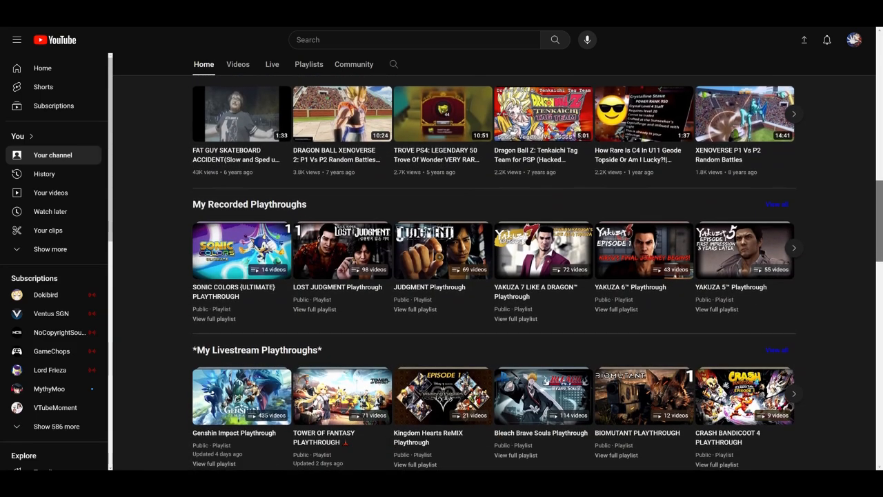
pyautogui.scroll(-3)
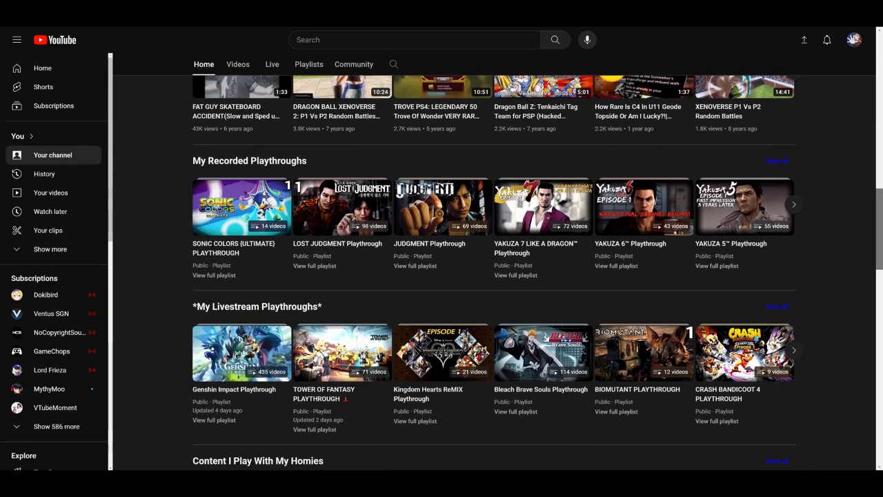
pyautogui.scroll(-3)
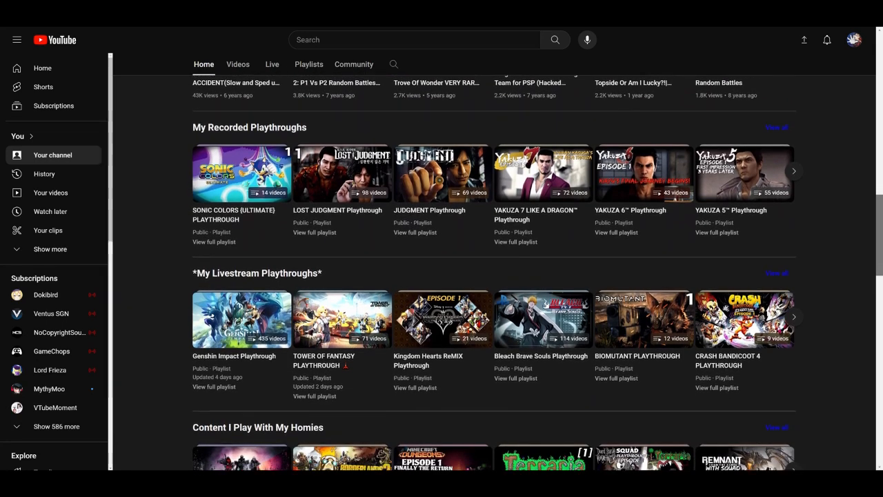
pyautogui.scroll(-3)
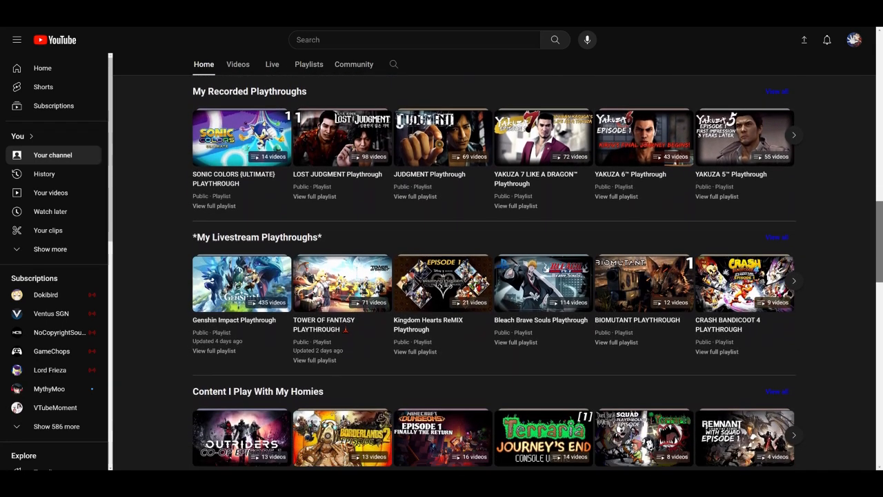
pyautogui.scroll(-3)
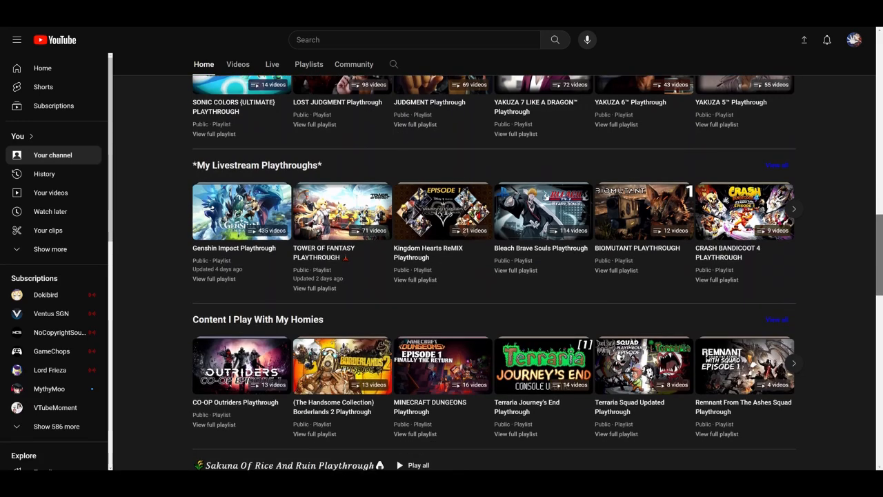
pyautogui.scroll(-3)
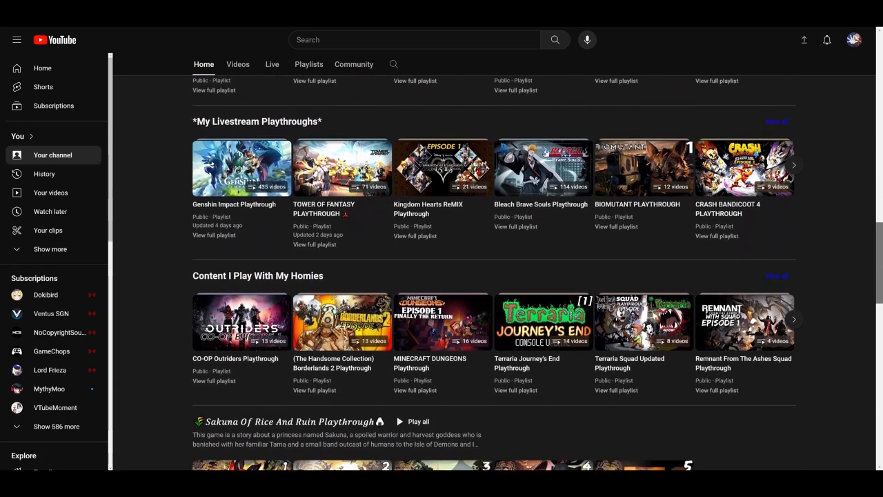
pyautogui.scroll(-3)
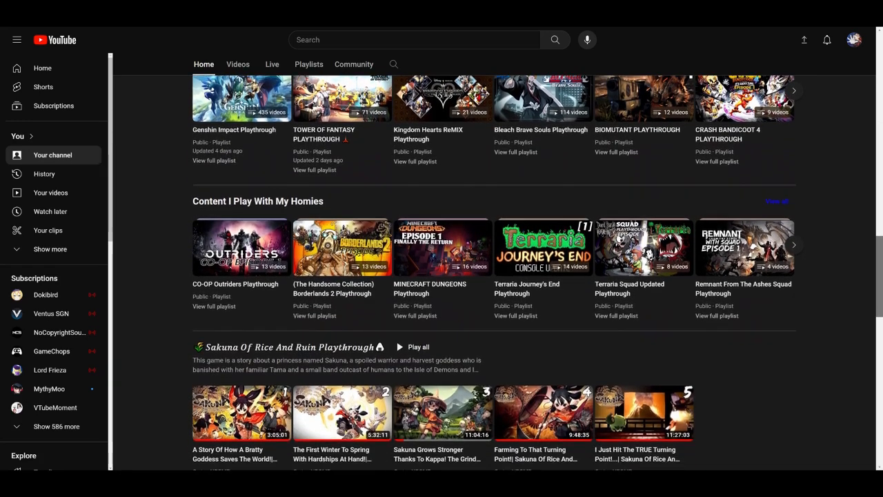
pyautogui.scroll(-3)
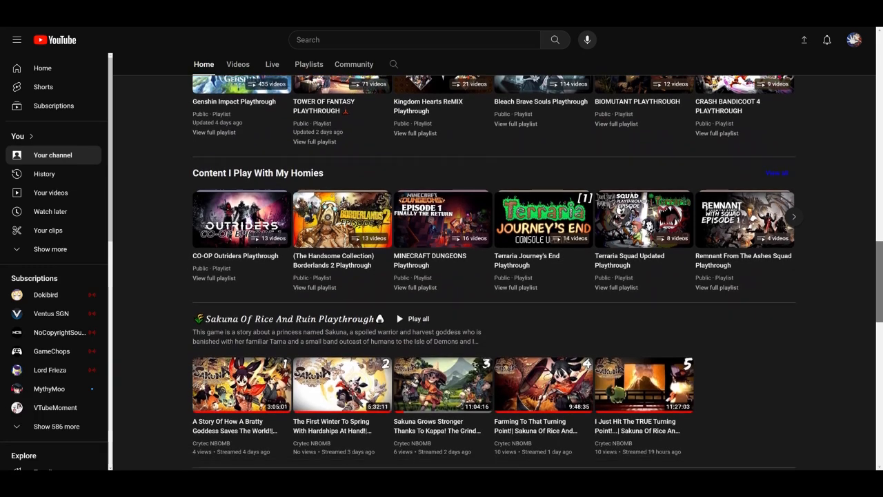
pyautogui.scroll(-3)
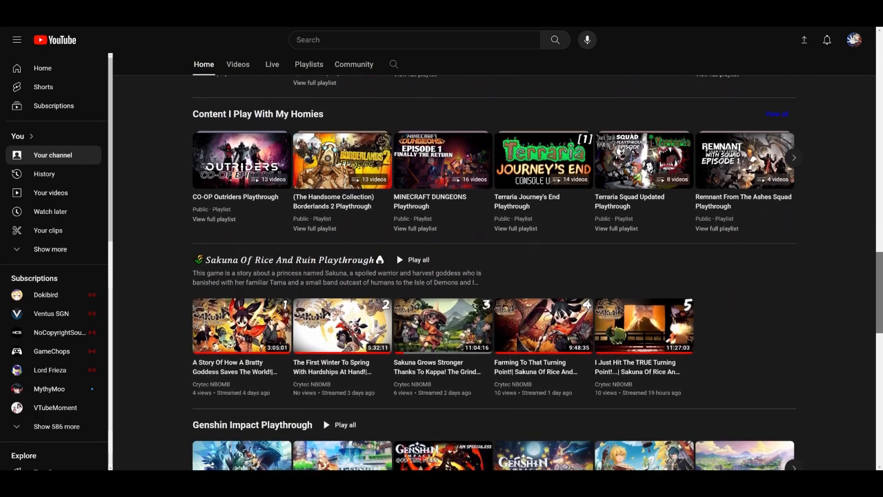
pyautogui.scroll(-3)
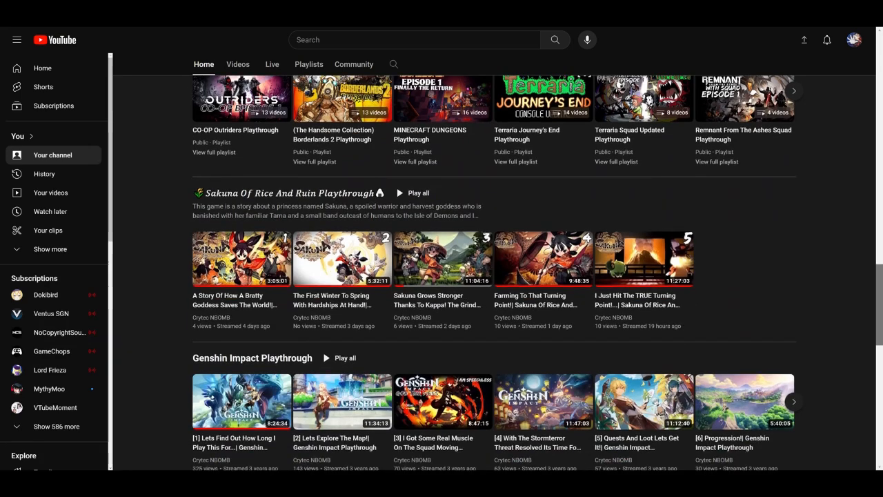
pyautogui.scroll(-3)
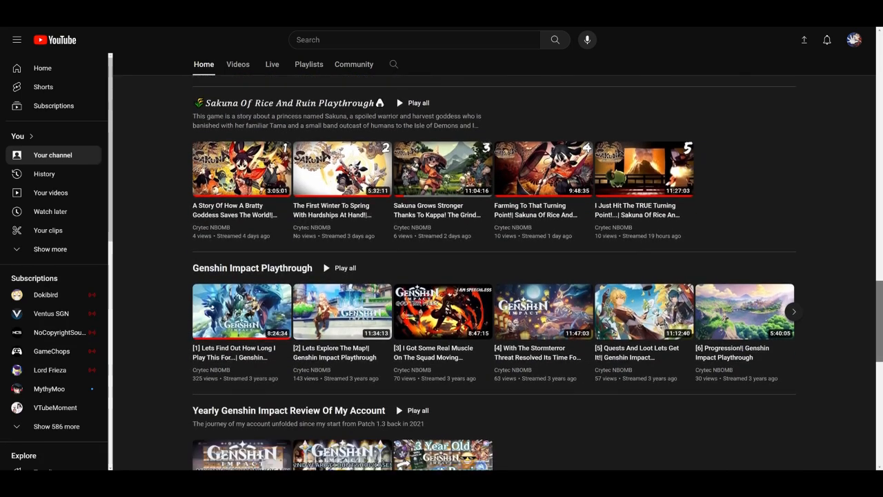
pyautogui.scroll(-3)
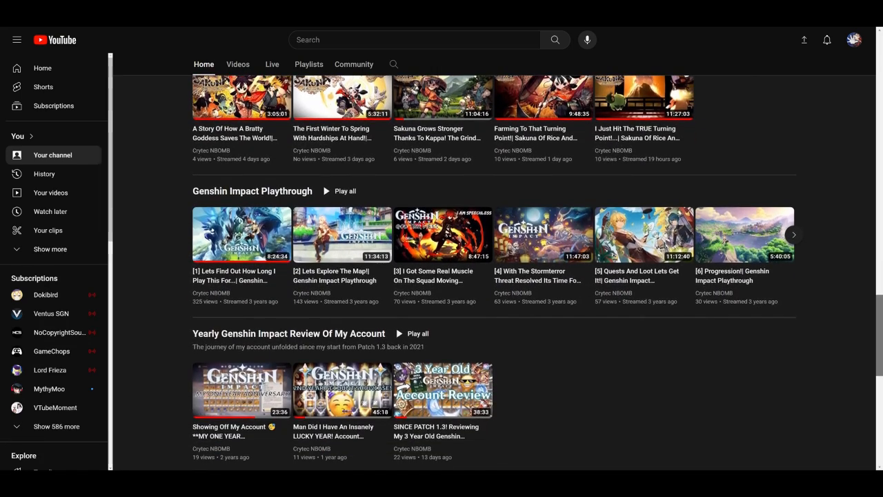
pyautogui.scroll(-3)
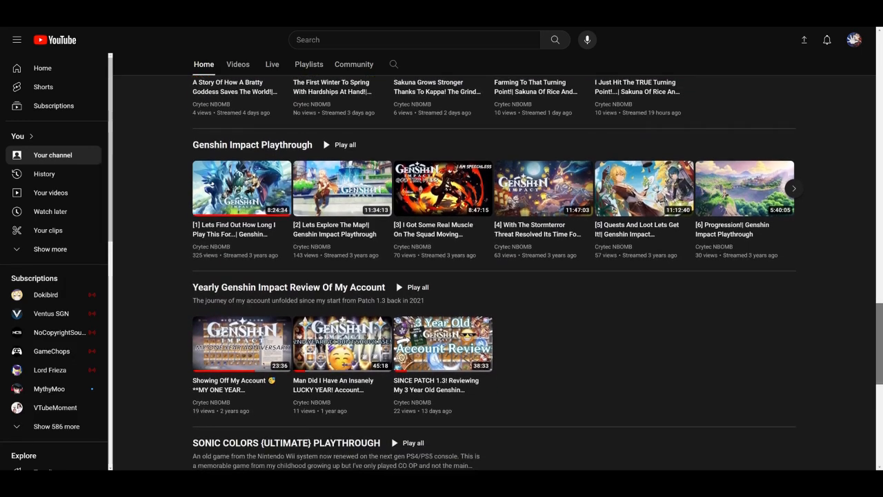
pyautogui.scroll(-3)
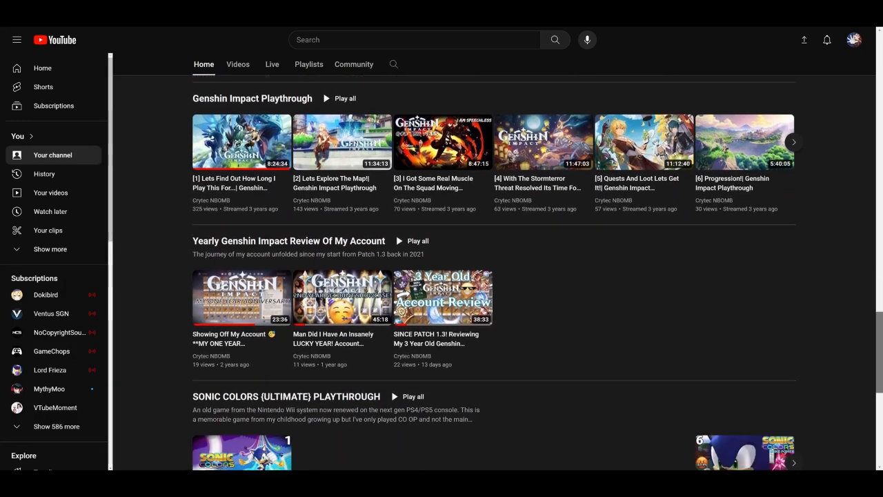
pyautogui.scroll(-3)
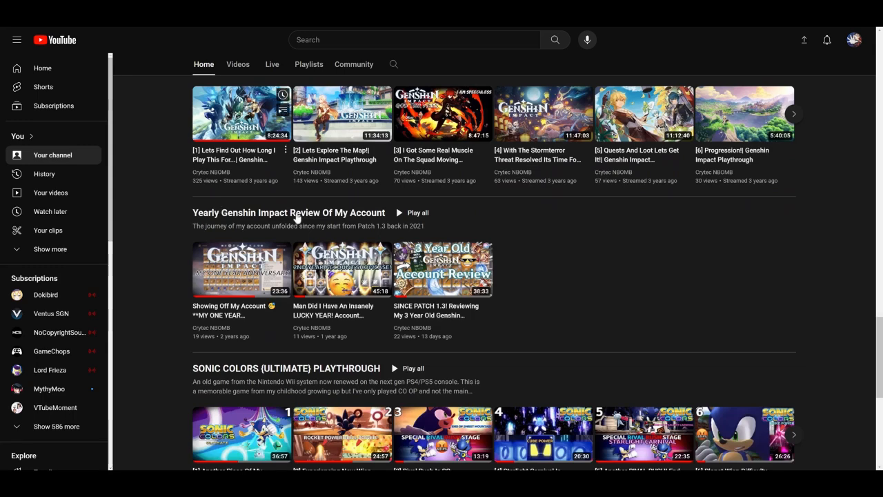
pyautogui.scroll(-3)
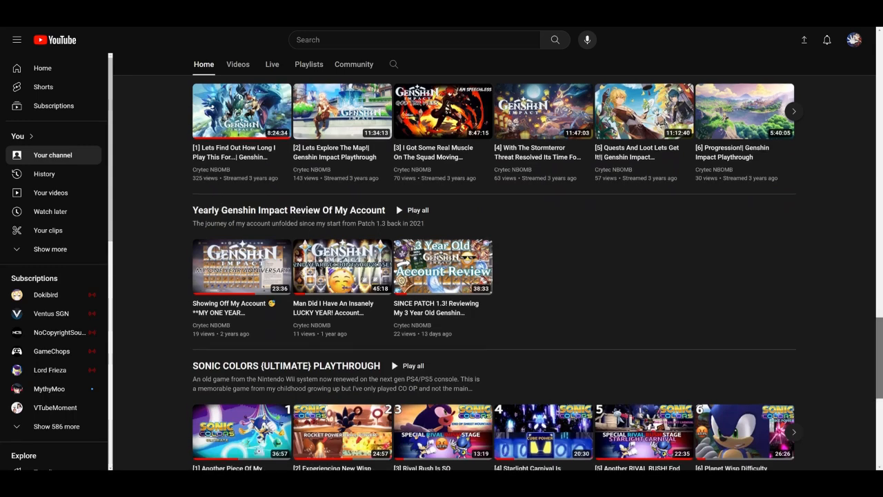
pyautogui.scroll(-3)
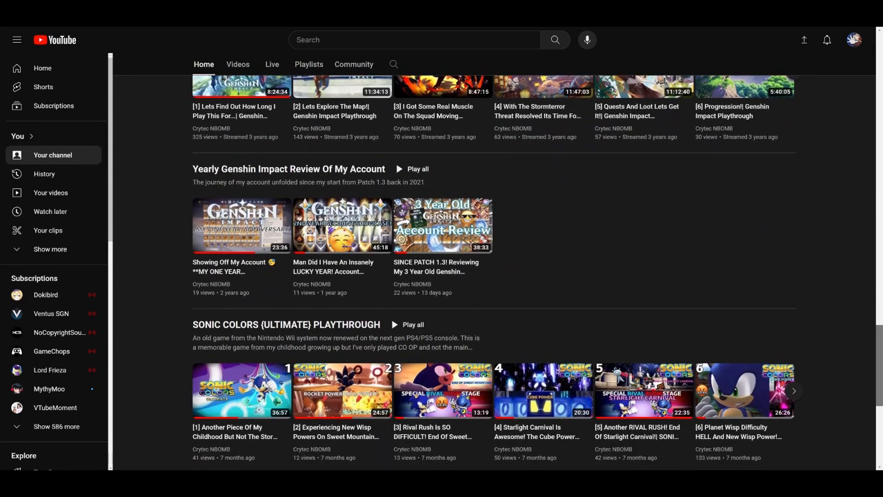
pyautogui.scroll(-3)
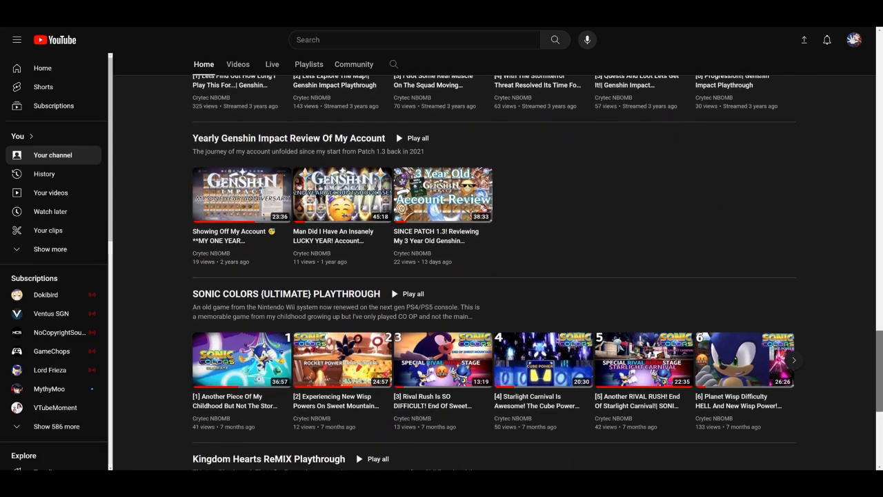
pyautogui.scroll(-3)
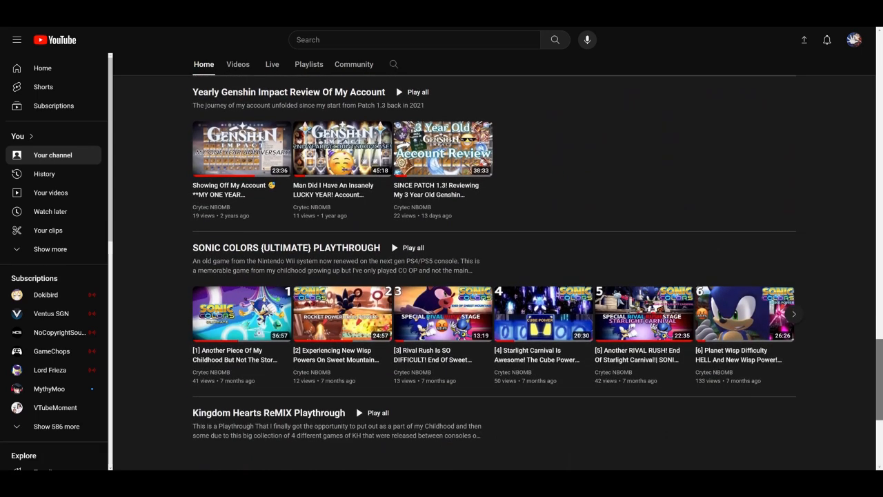
pyautogui.scroll(-3)
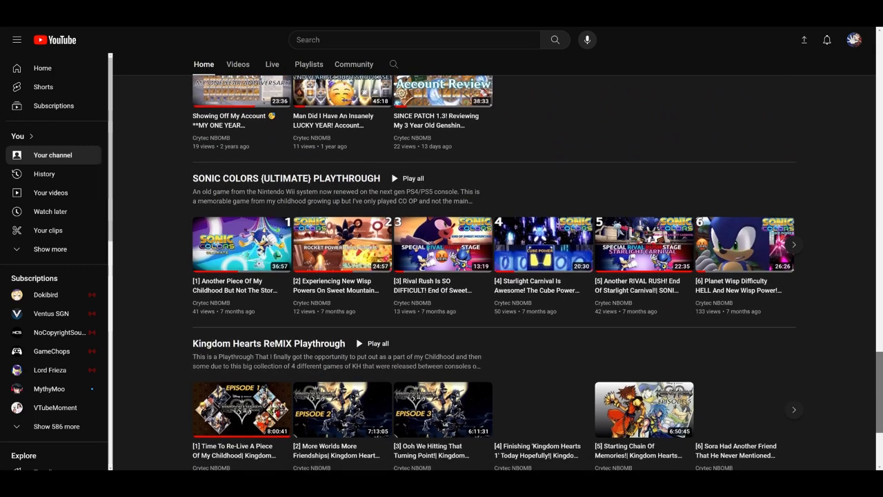
pyautogui.scroll(-3)
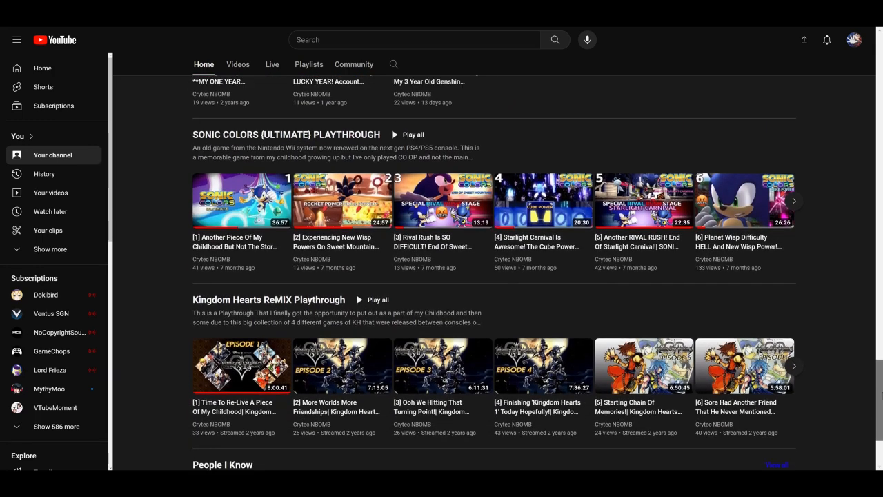
pyautogui.scroll(-3)
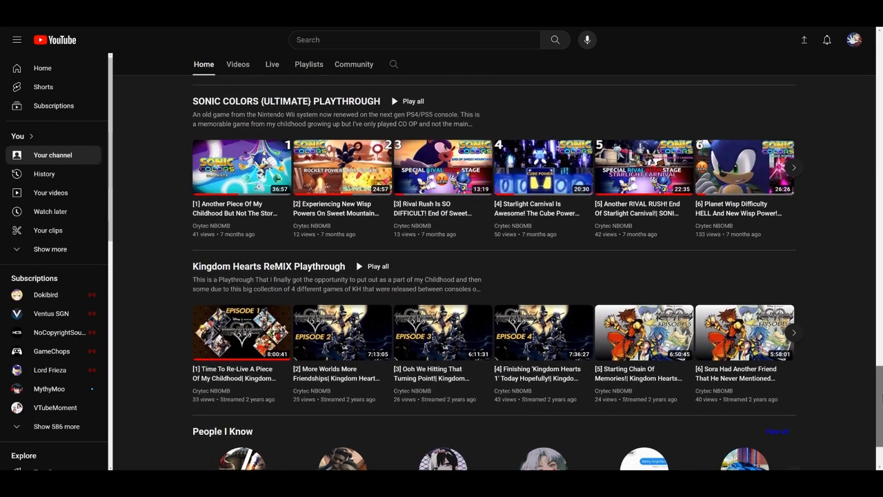
pyautogui.scroll(-3)
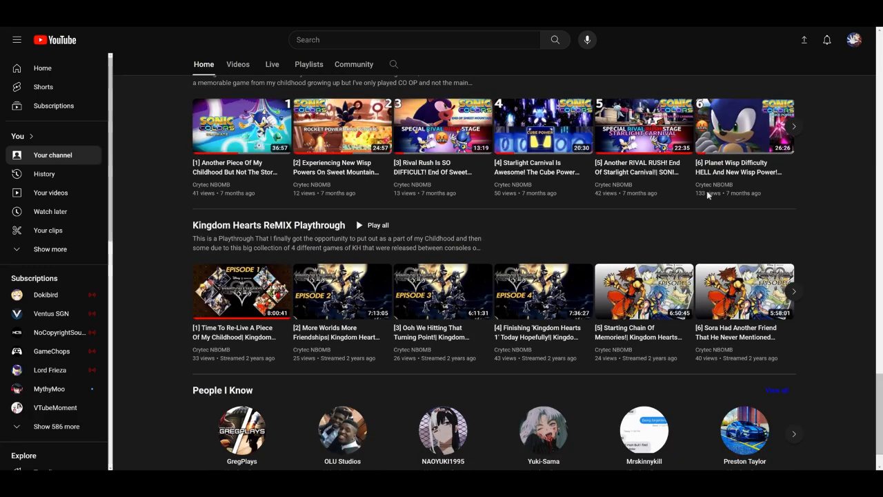
pyautogui.moveTo(703, 232)
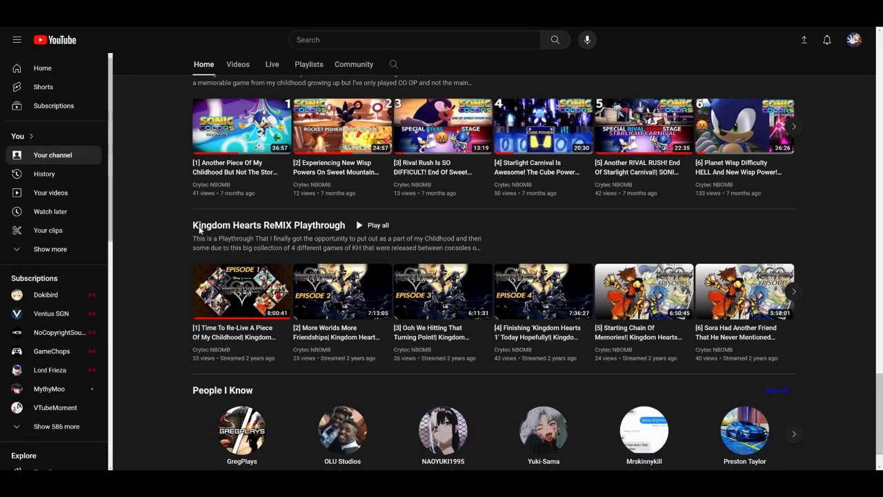
pyautogui.moveTo(750, 414)
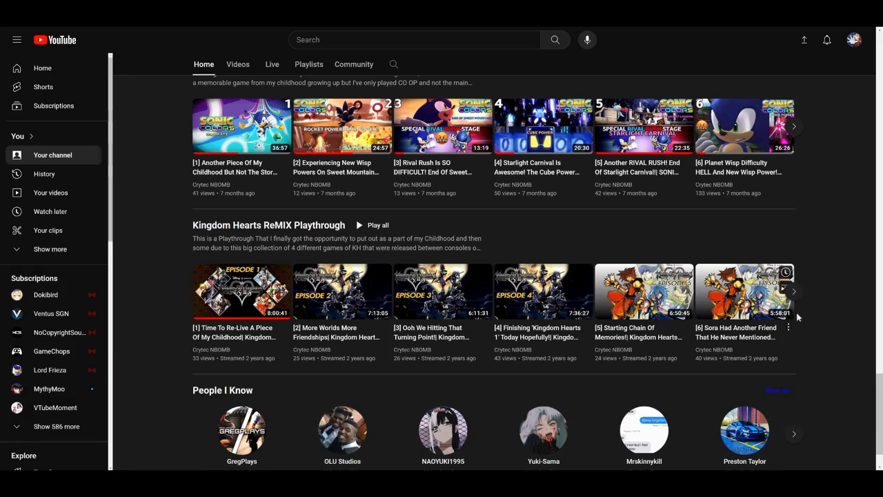
# Shift a playlist shelf with its arrow and scroll back up past the Genshin and playlist rows.
pyautogui.click(793, 291)
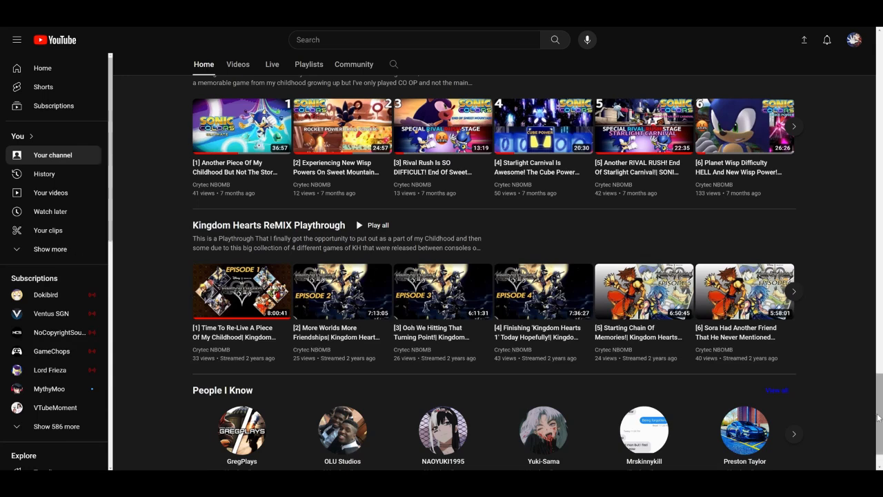
pyautogui.scroll(-3)
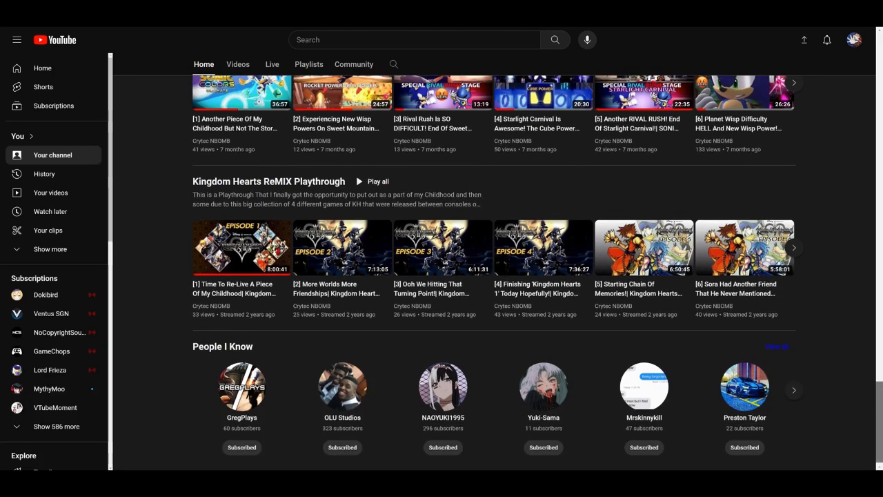
pyautogui.scroll(-3)
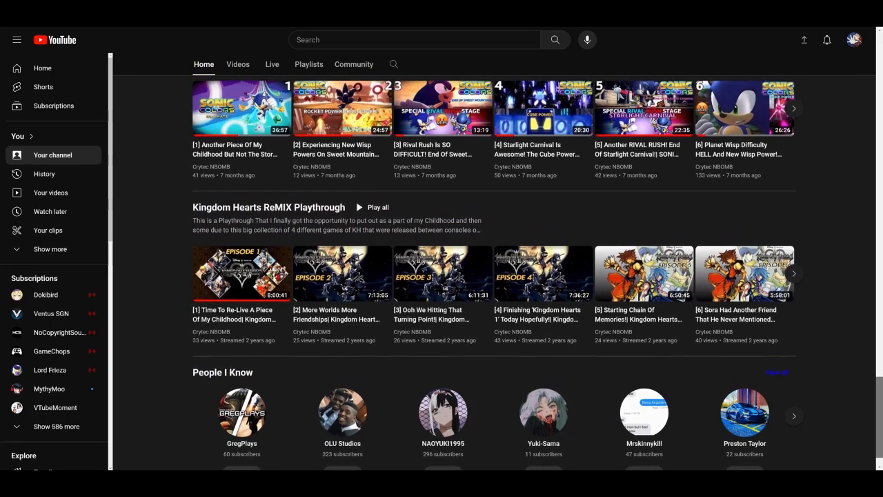
pyautogui.scroll(-3)
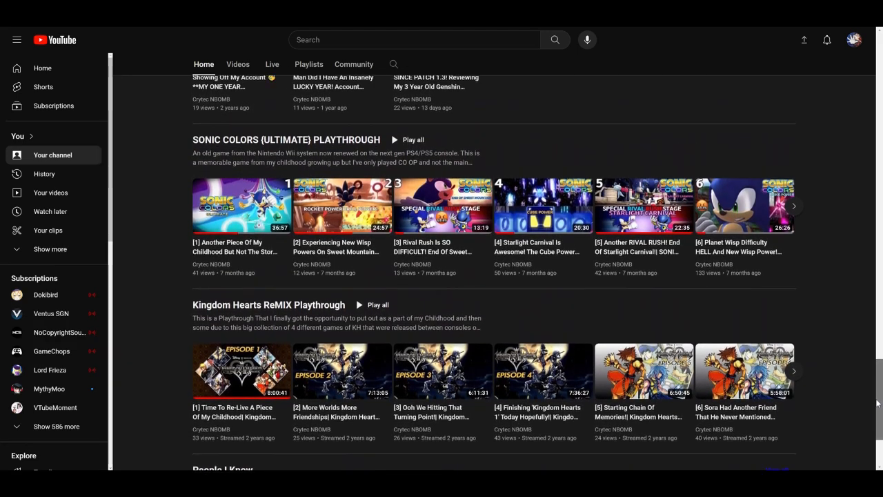
pyautogui.scroll(-3)
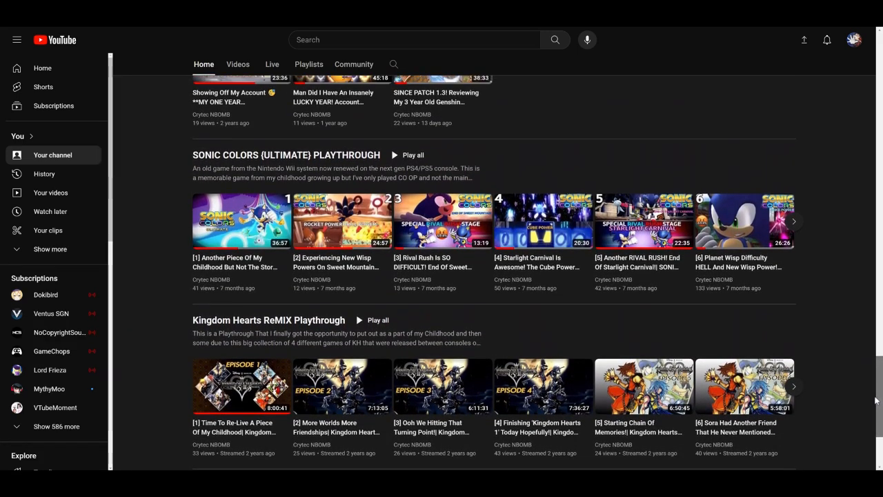
pyautogui.scroll(-3)
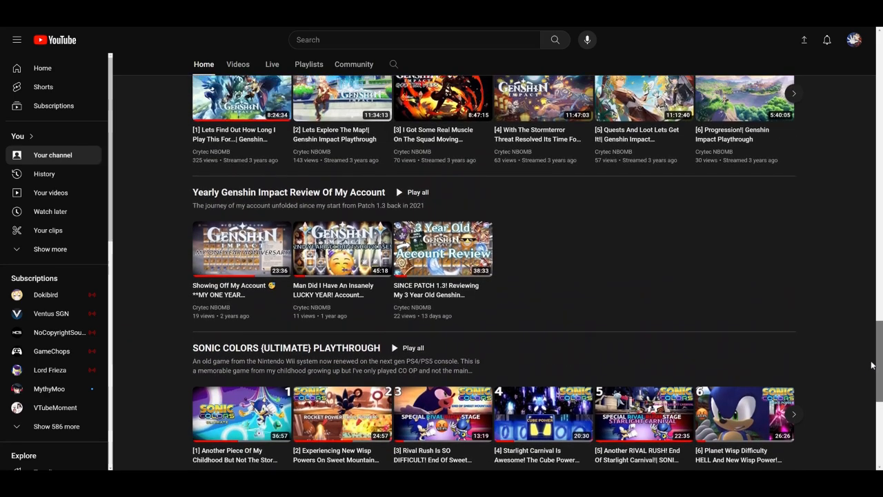
pyautogui.scroll(3)
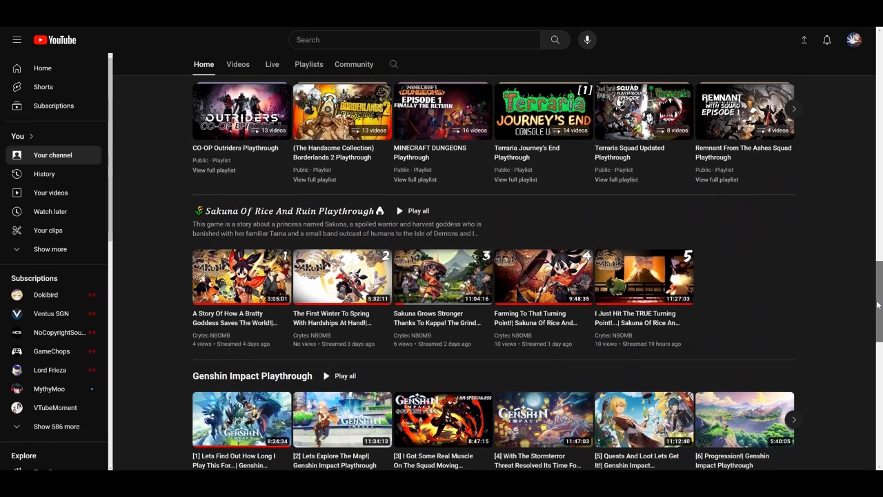
pyautogui.scroll(-3)
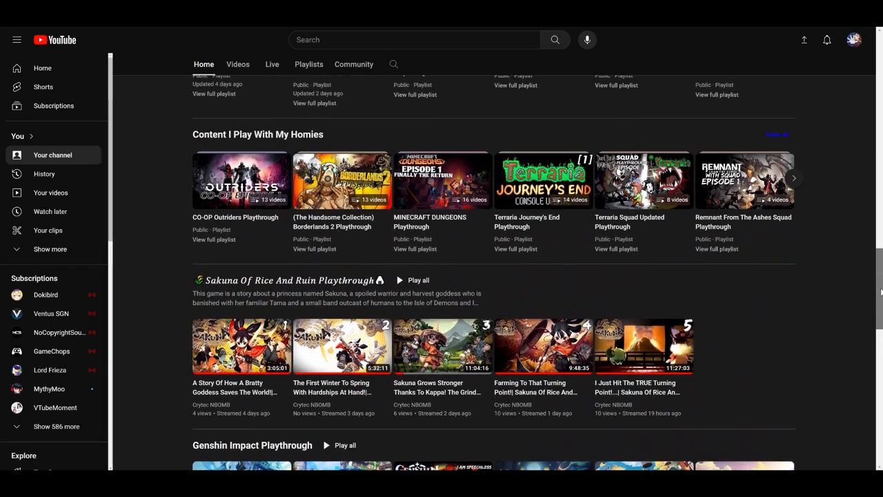
pyautogui.scroll(-3)
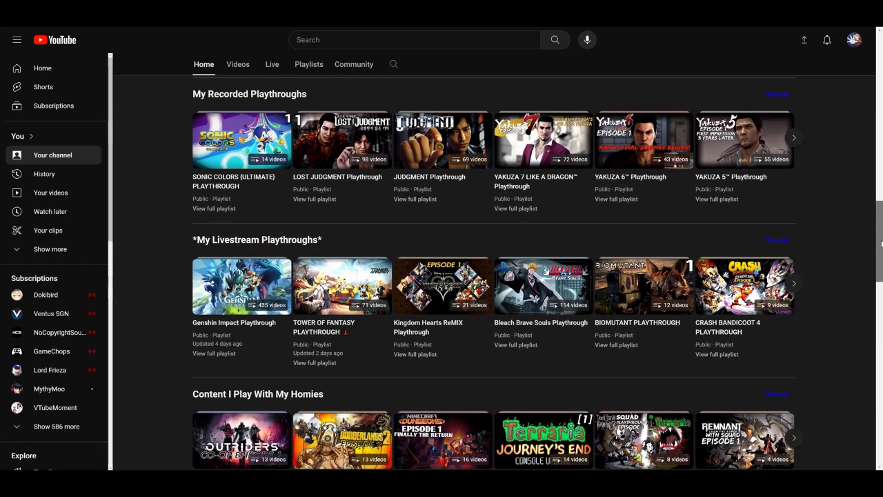
# Continue up past Popular videos and For You until the channel header and introduction video show.
pyautogui.scroll(-3)
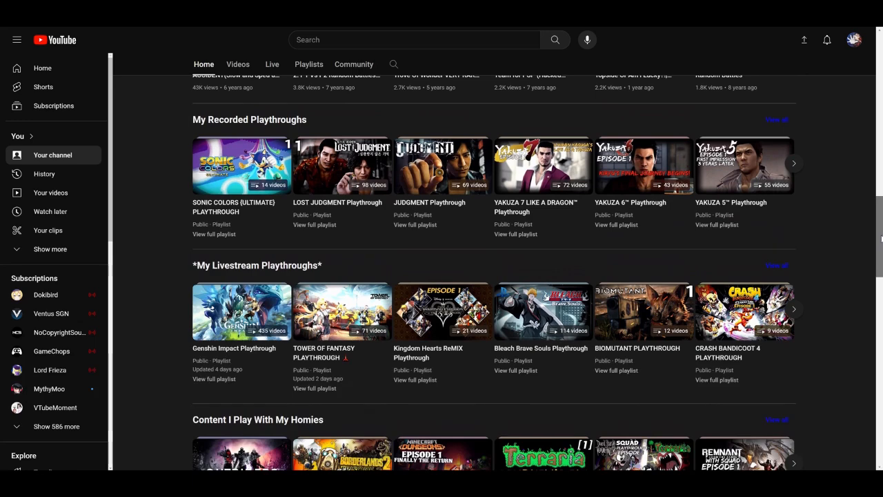
pyautogui.scroll(3)
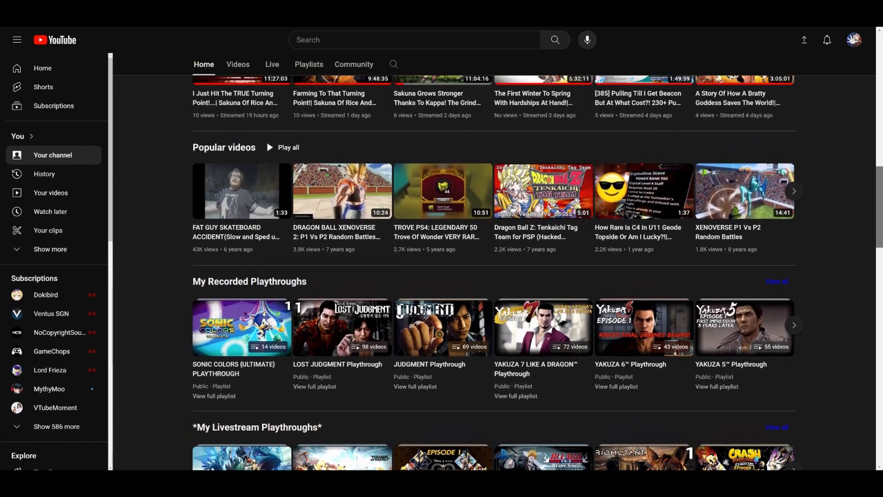
pyautogui.scroll(-3)
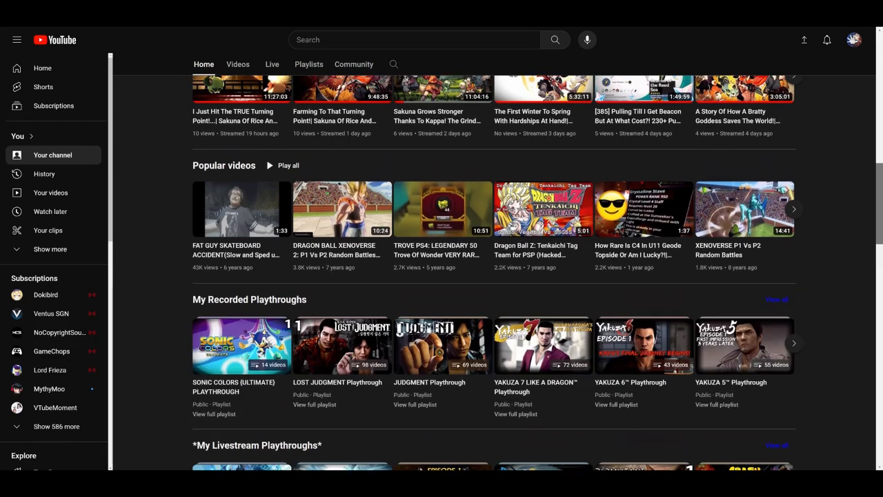
pyautogui.scroll(3)
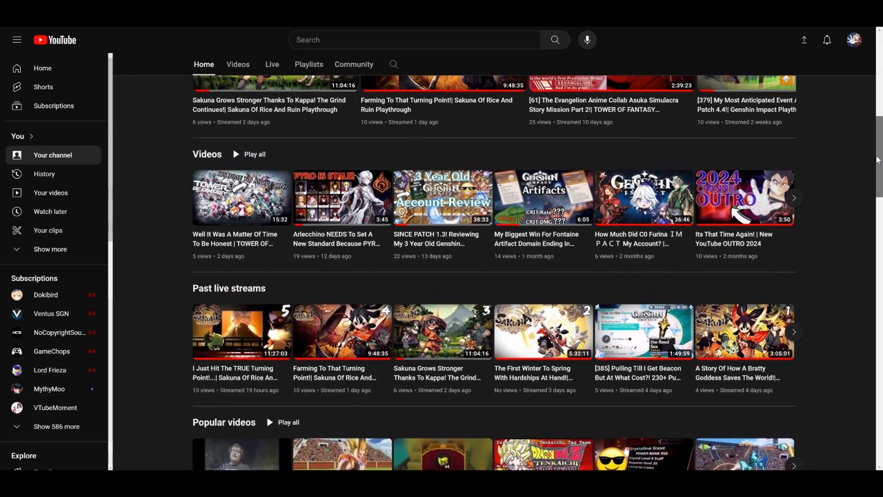
pyautogui.scroll(-3)
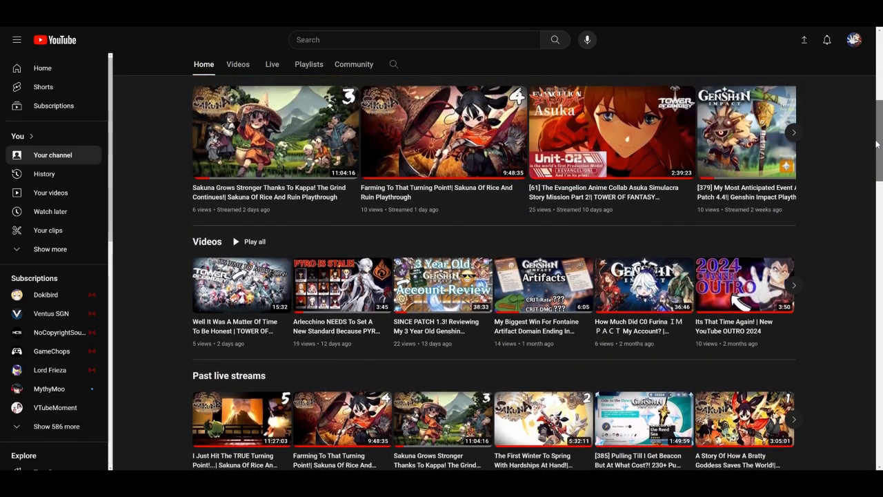
pyautogui.scroll(-3)
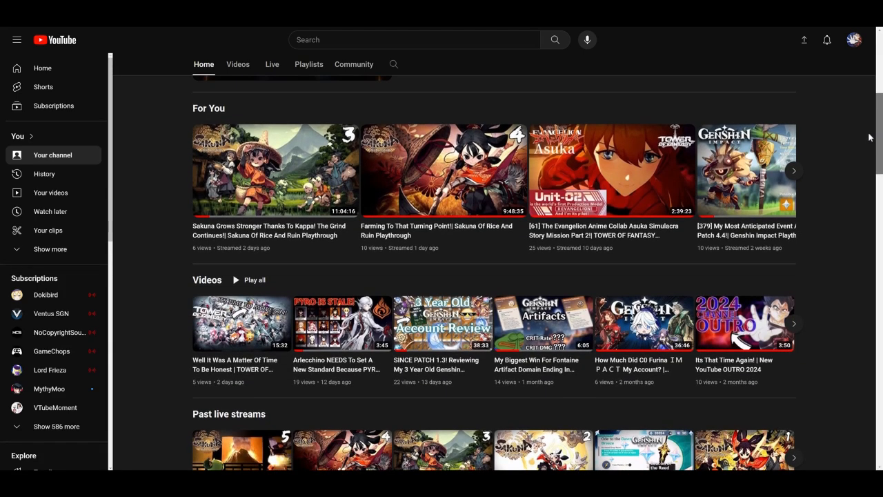
pyautogui.scroll(-3)
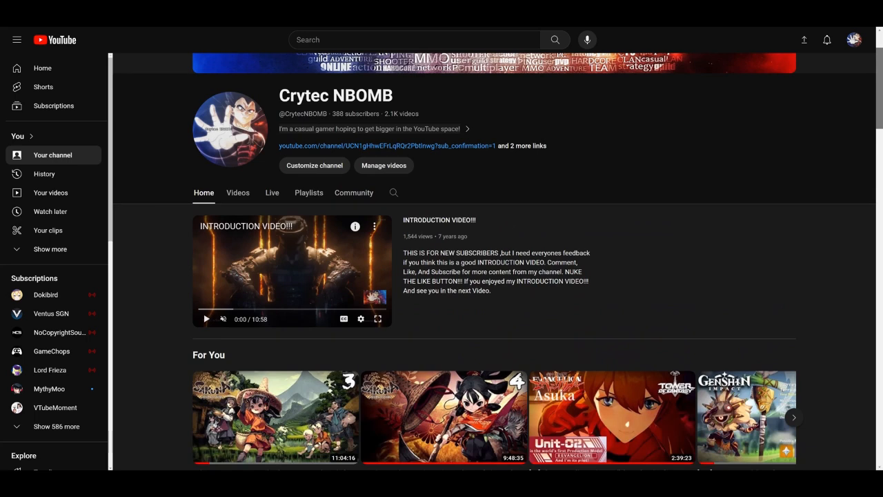
pyautogui.scroll(-3)
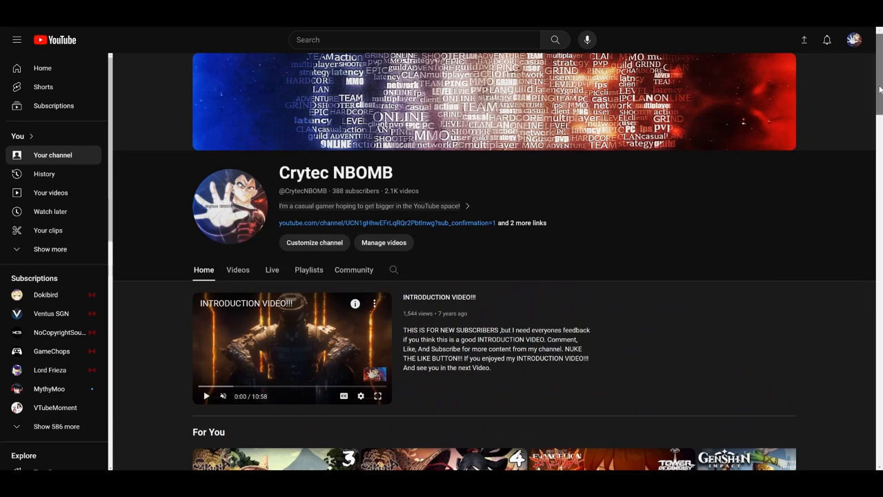
# Scroll so the word-collage banner above the channel name is fully in view.
pyautogui.scroll(-3)
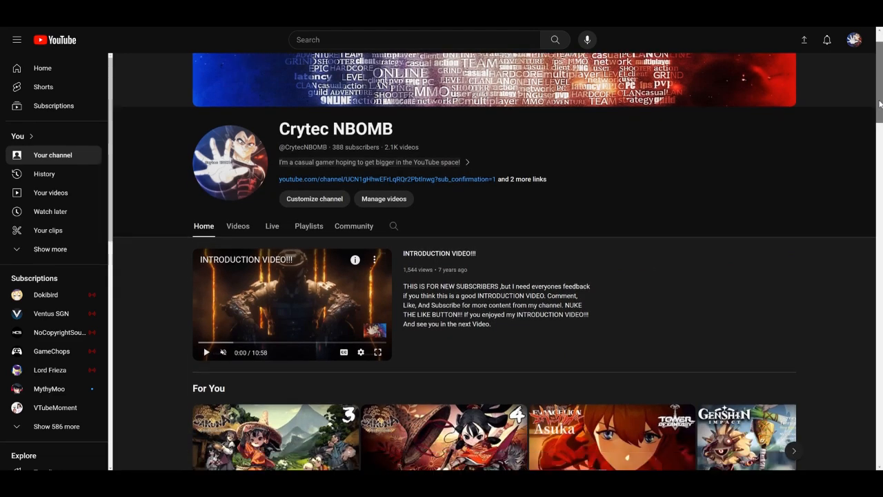
# Scroll down past For You, Videos and Past live streams toward the Popular videos row.
pyautogui.scroll(-3)
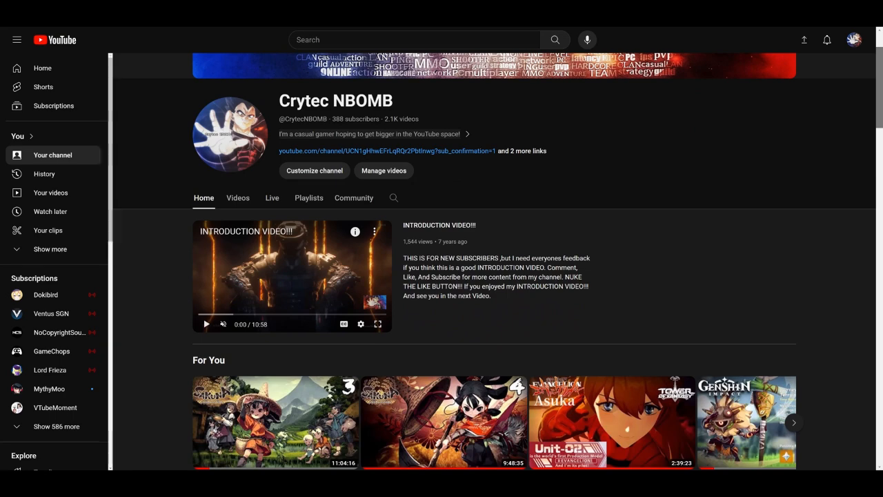
pyautogui.scroll(-3)
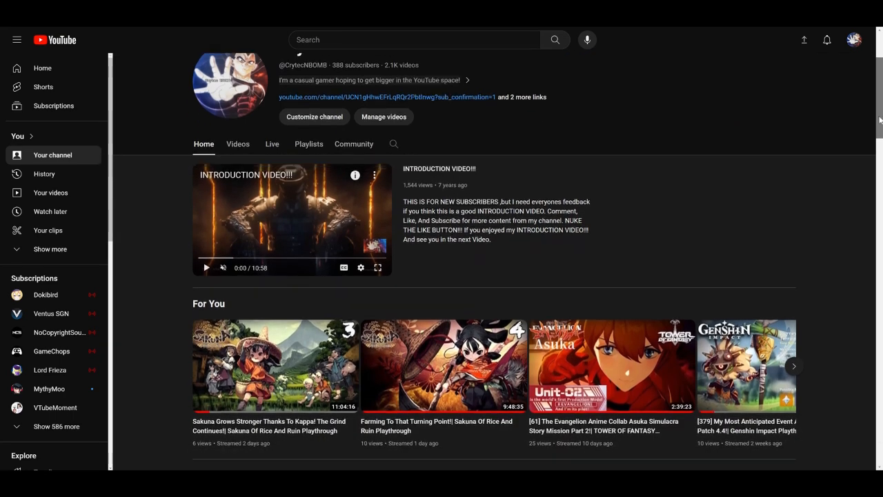
pyautogui.scroll(-3)
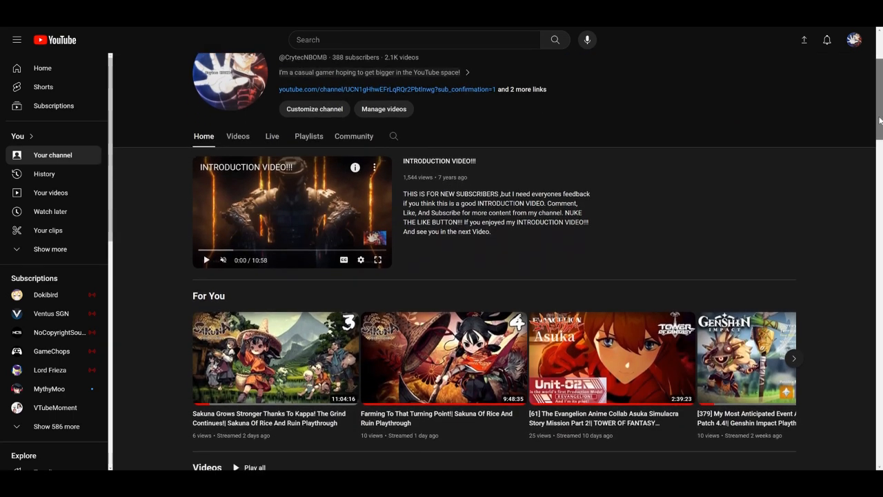
pyautogui.scroll(-3)
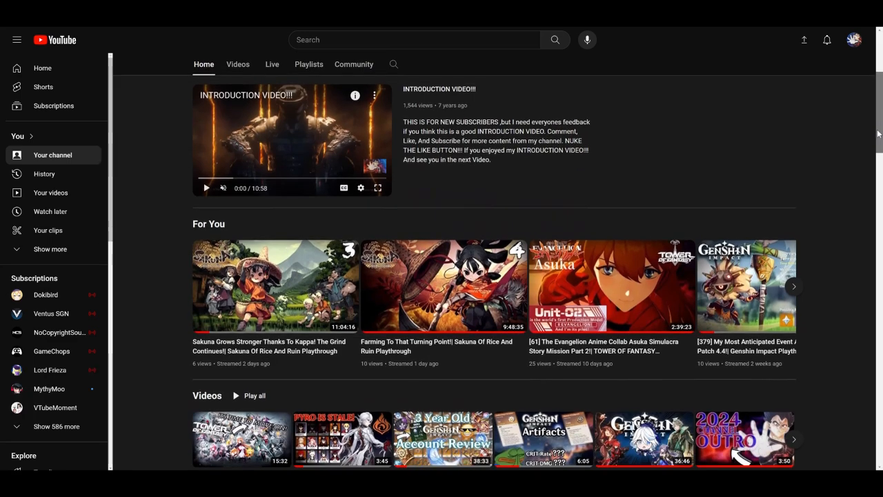
pyautogui.scroll(-3)
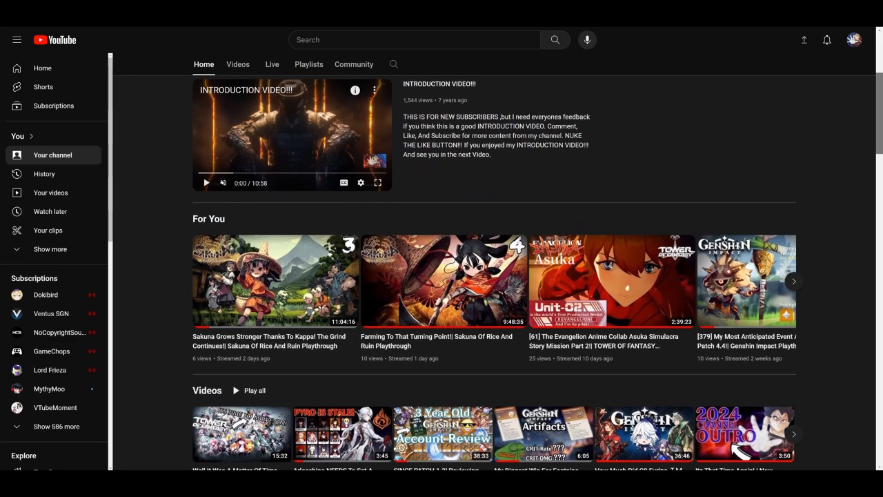
pyautogui.scroll(-3)
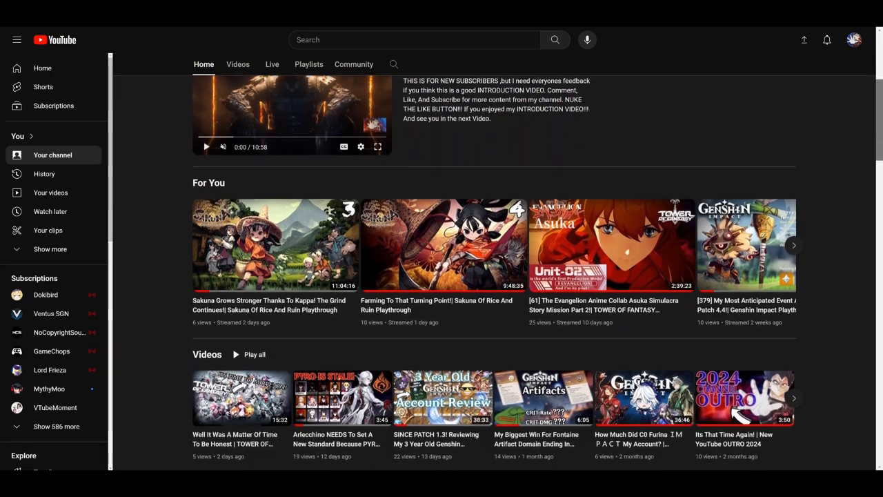
pyautogui.scroll(-3)
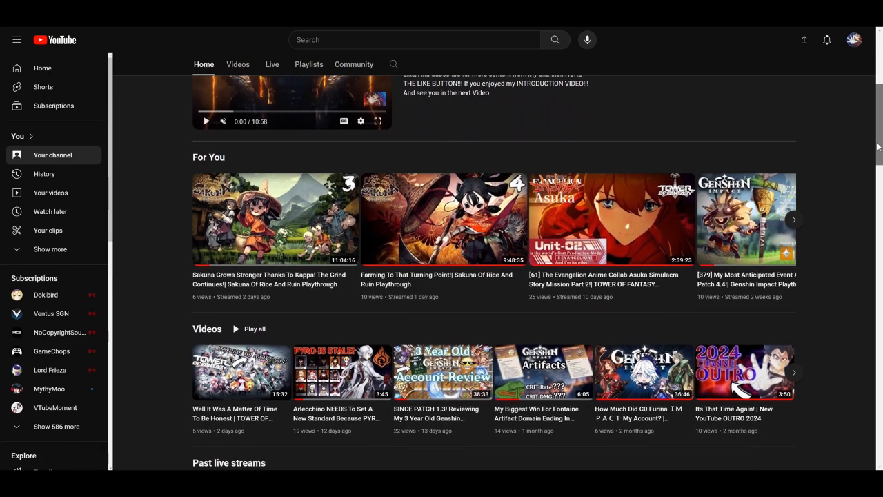
pyautogui.scroll(-3)
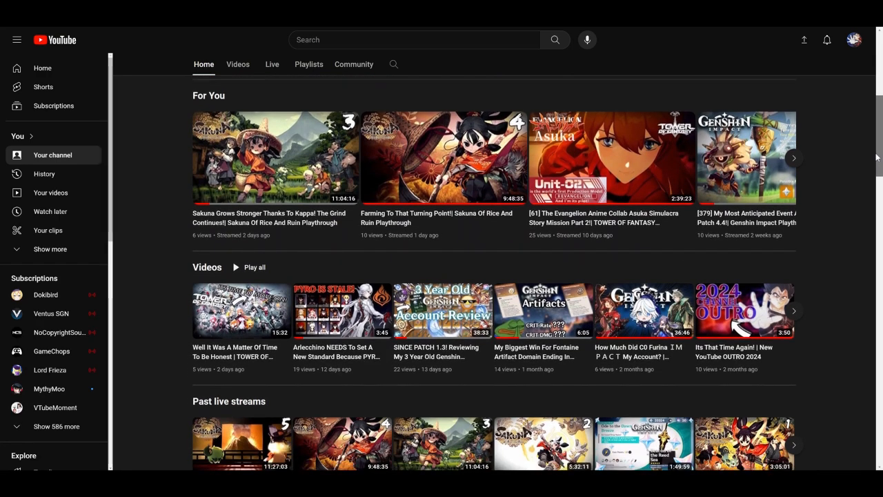
pyautogui.scroll(-3)
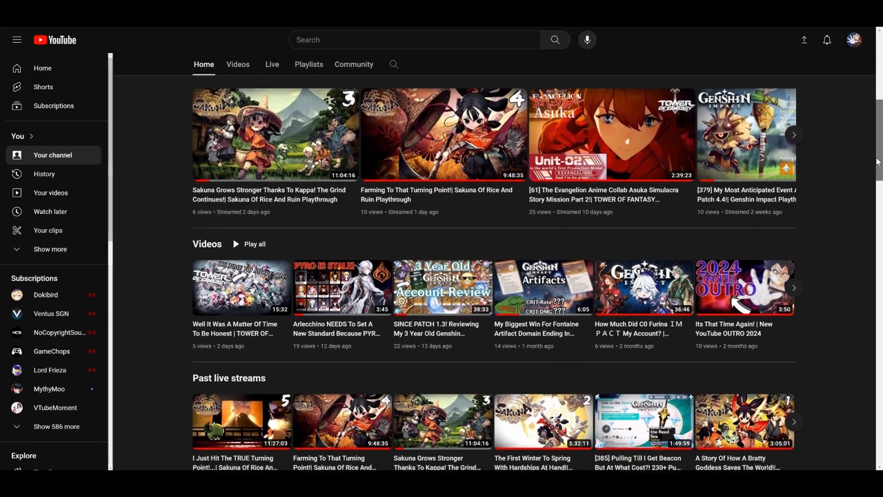
pyautogui.scroll(-3)
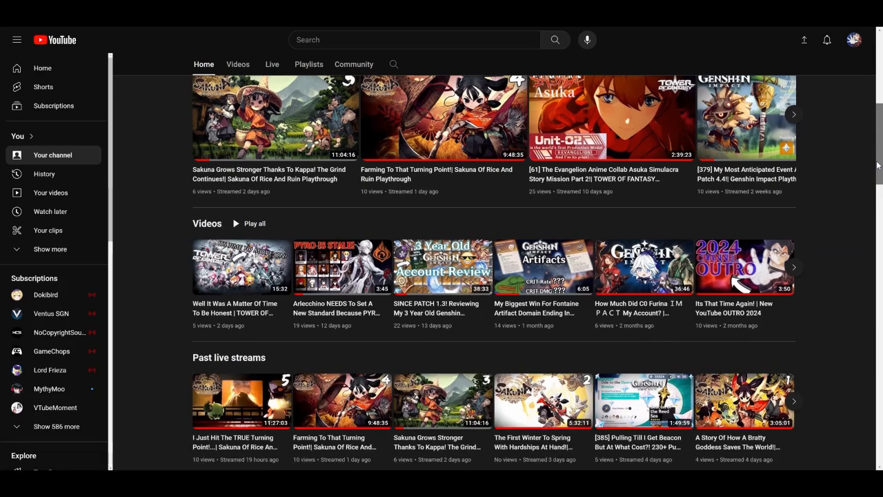
# Continue to My Recorded Playthroughs and reveal further playlists such as Yakuza 4, Yakuza 0 and Prototype.
pyautogui.scroll(-3)
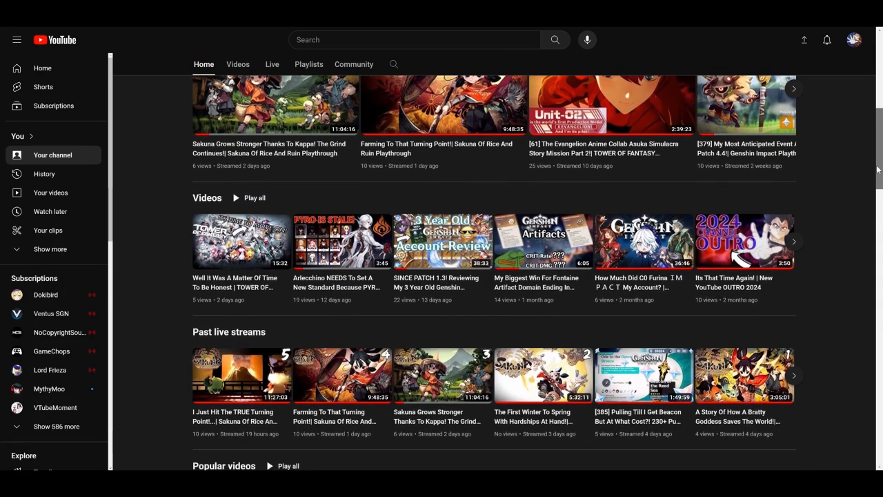
pyautogui.scroll(-3)
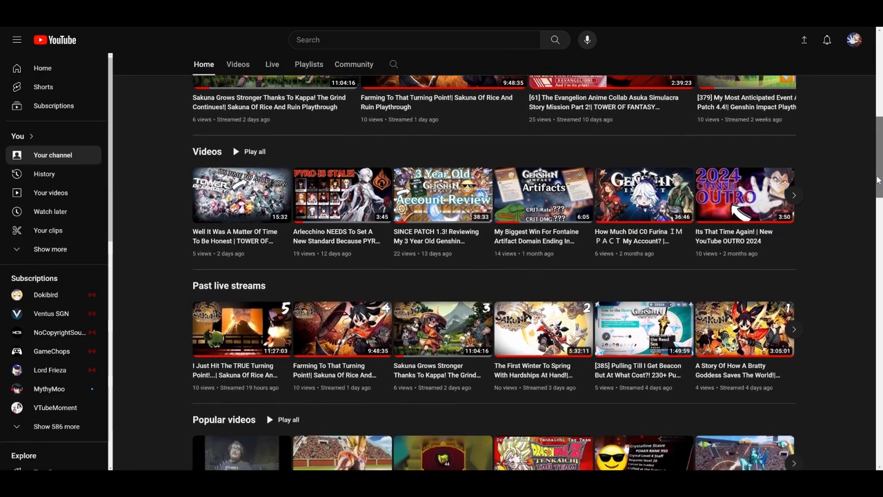
pyautogui.scroll(-3)
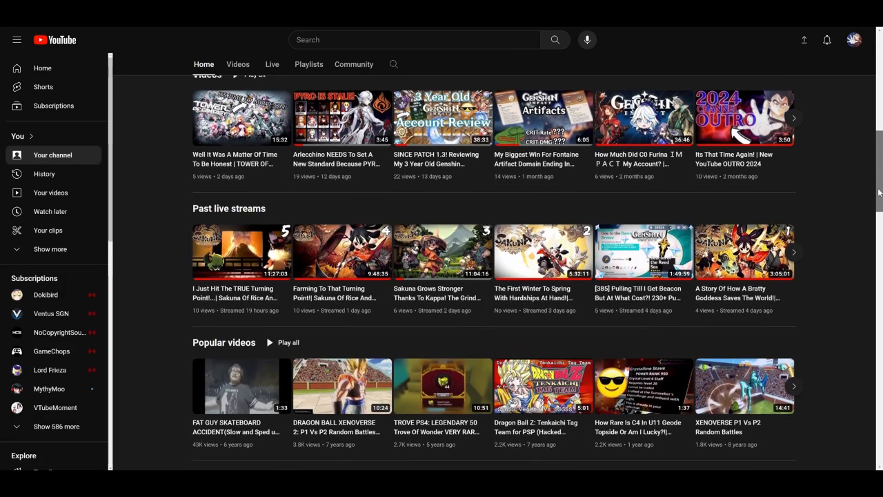
pyautogui.scroll(-3)
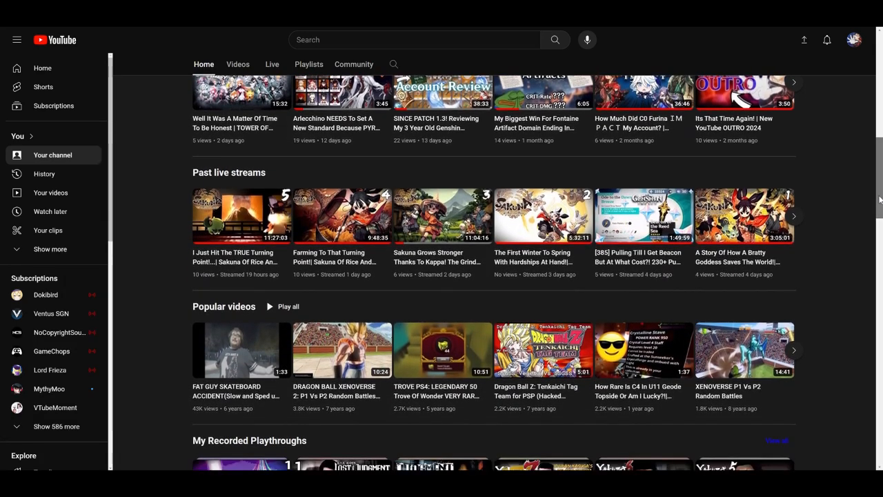
pyautogui.scroll(-3)
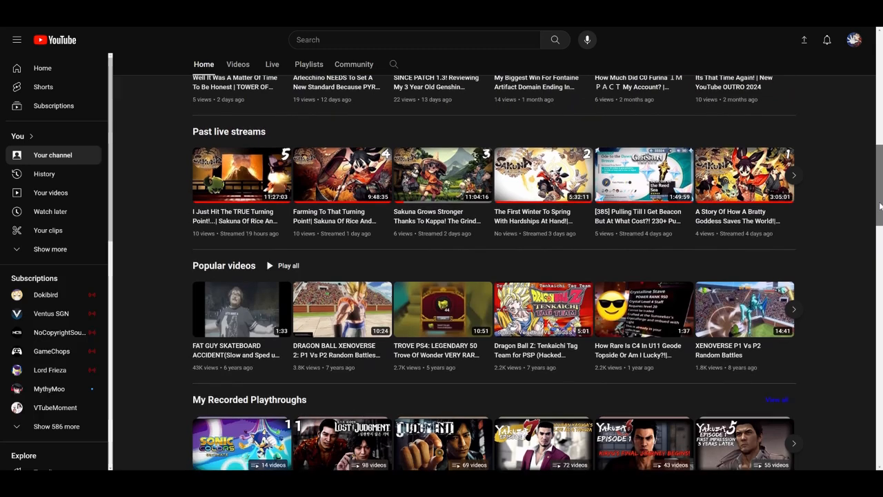
pyautogui.scroll(-3)
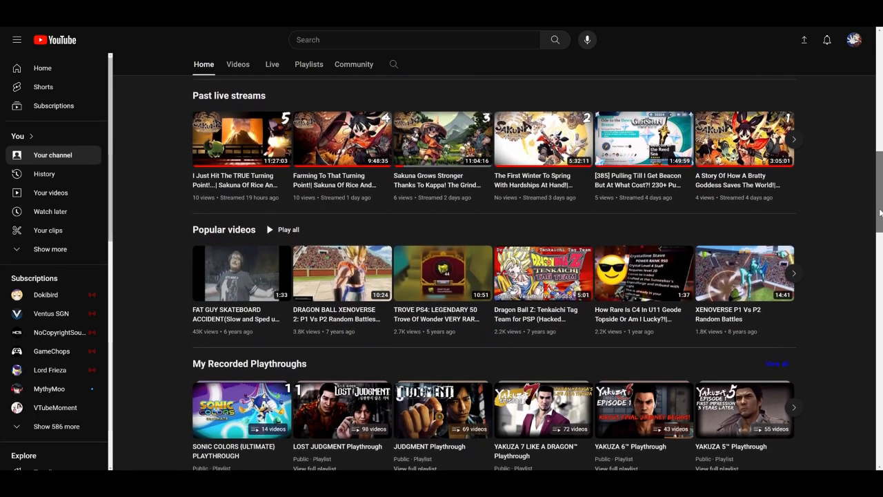
pyautogui.scroll(-3)
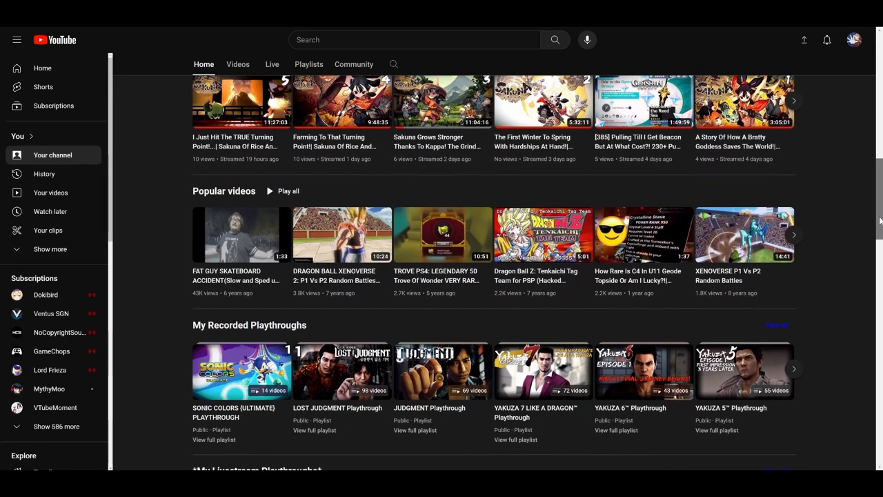
pyautogui.scroll(-3)
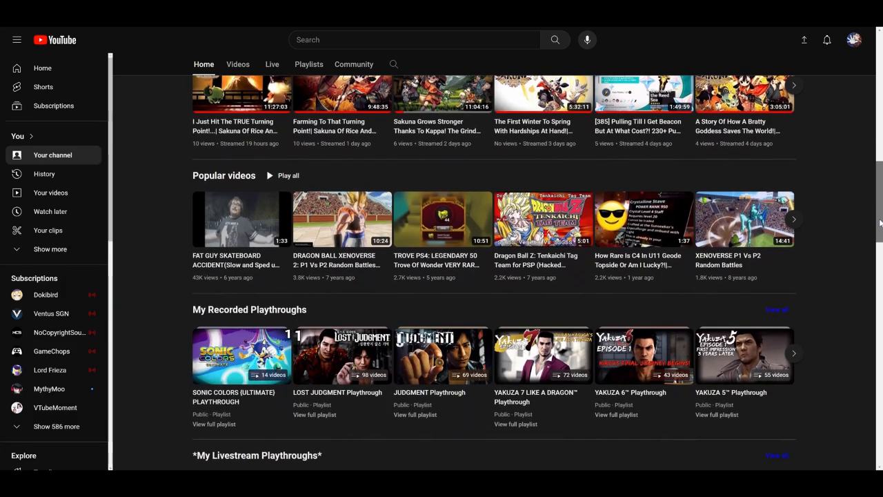
pyautogui.scroll(-3)
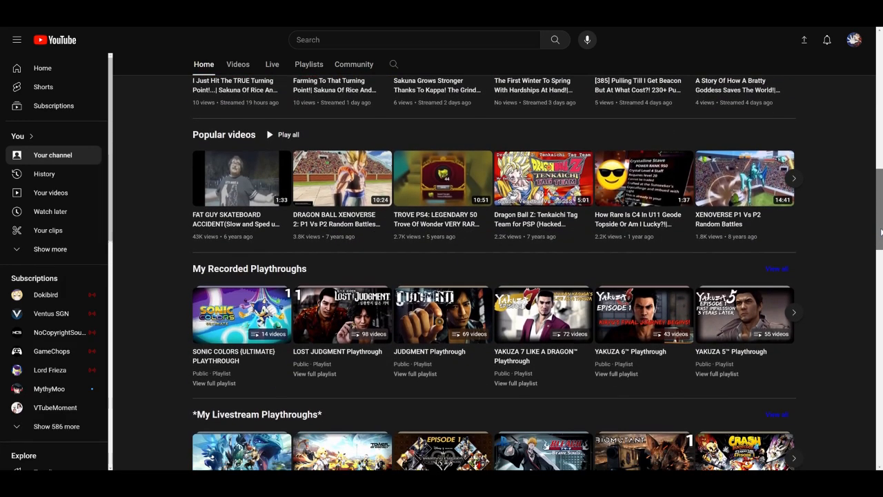
pyautogui.scroll(-3)
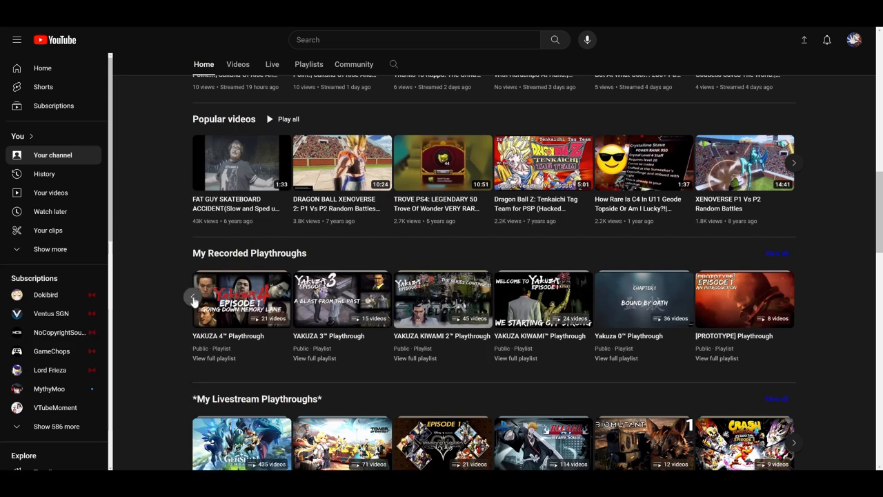
# Return My Recorded Playthroughs to its first playlists and scroll down to the Sakuna and Genshin Impact shelves.
pyautogui.click(793, 296)
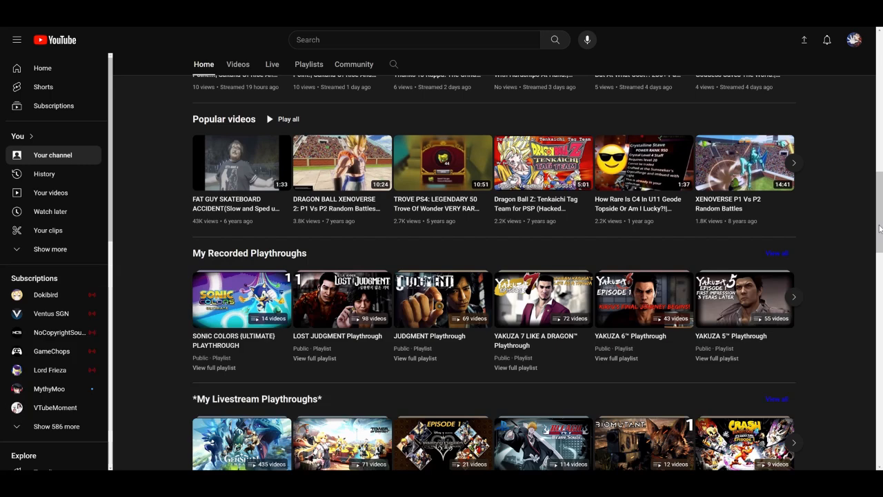
pyautogui.scroll(-3)
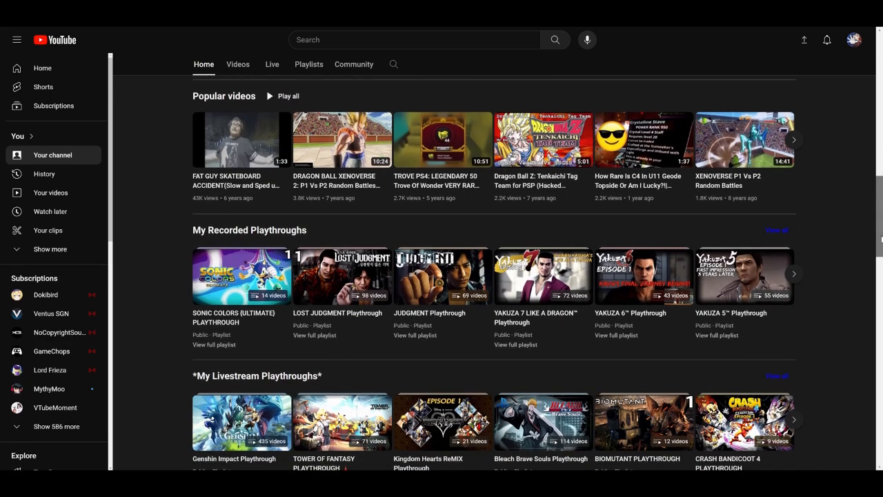
pyautogui.scroll(-3)
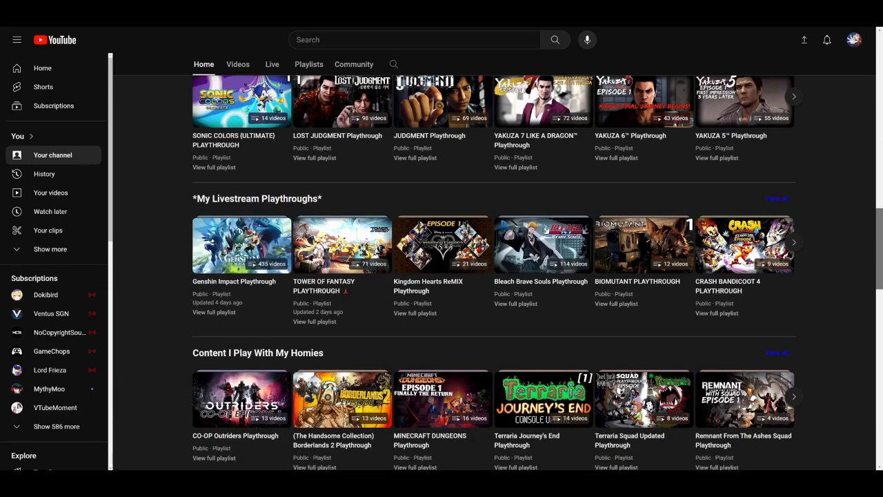
pyautogui.scroll(-3)
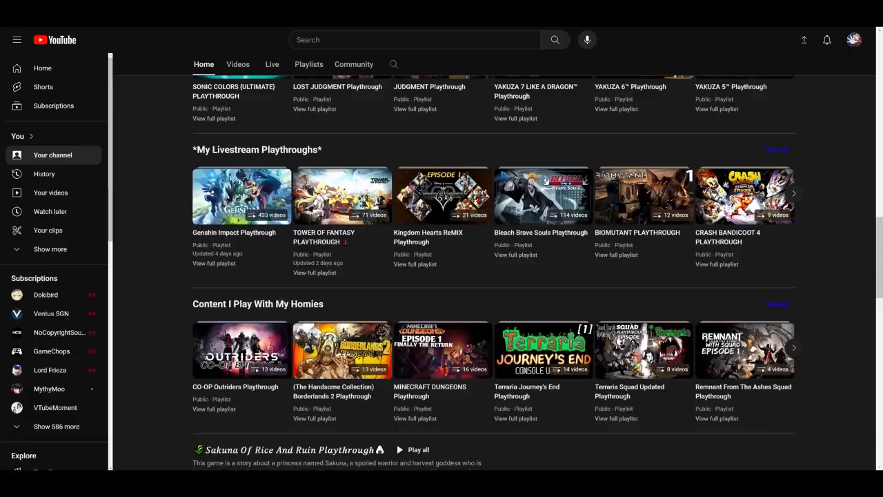
pyautogui.scroll(-3)
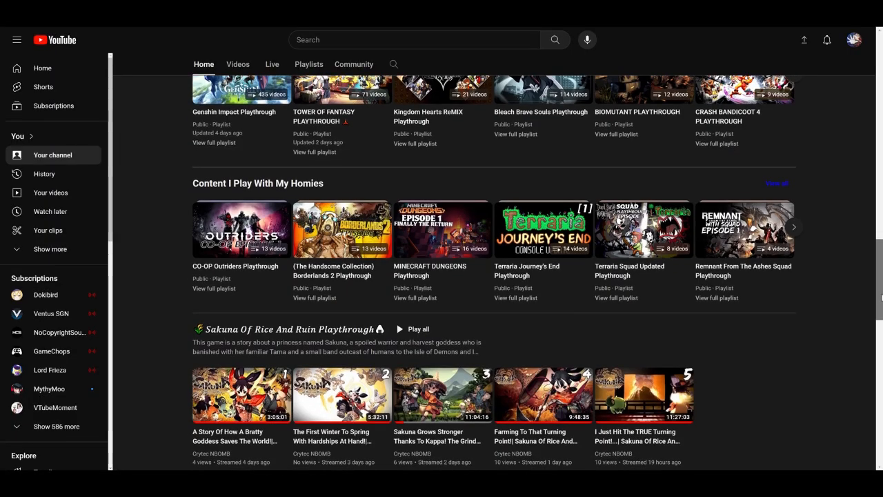
pyautogui.scroll(-3)
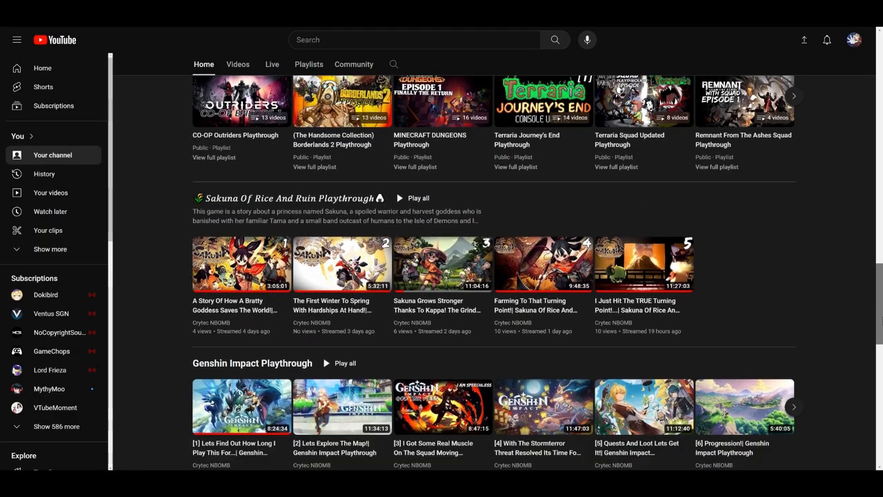
pyautogui.scroll(-3)
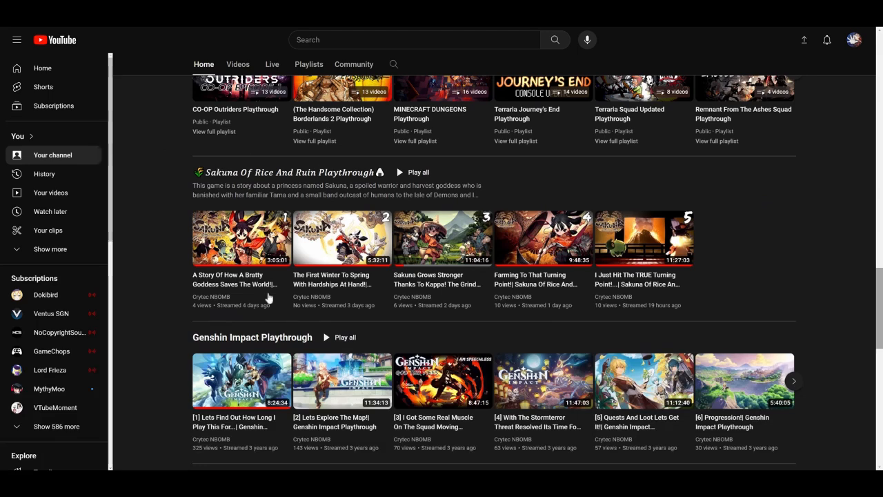
pyautogui.moveTo(660, 306)
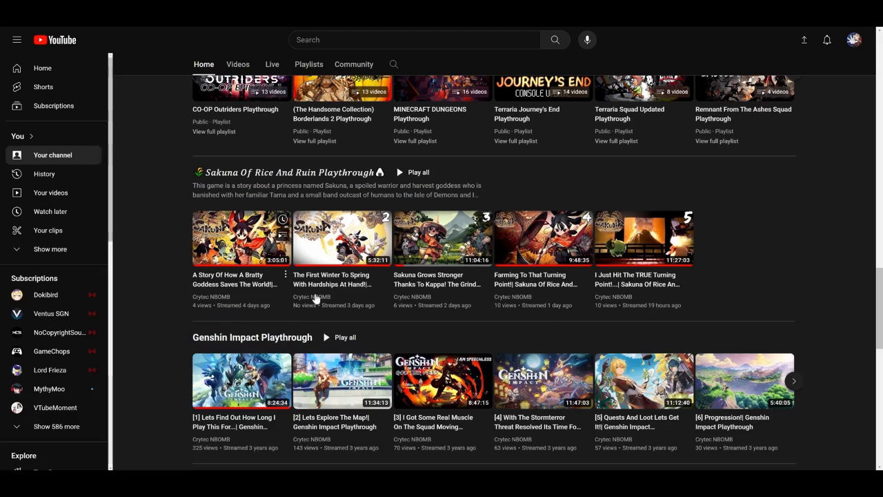
pyautogui.moveTo(660, 259)
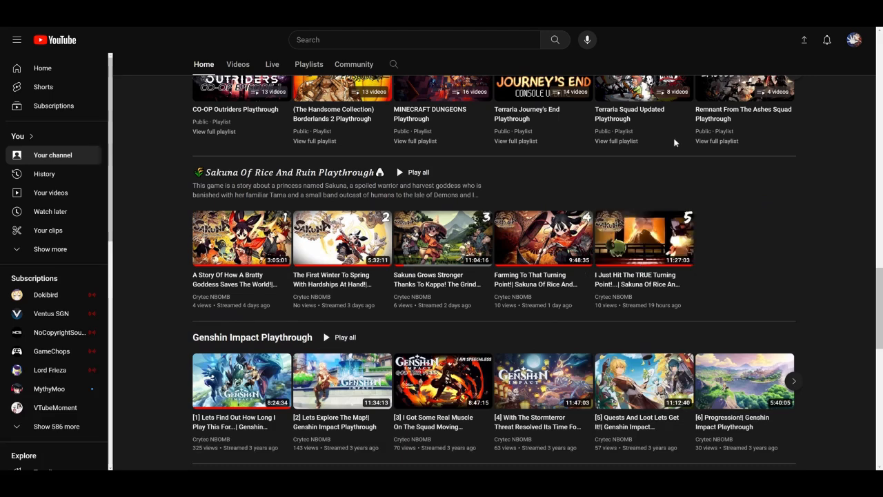
pyautogui.moveTo(562, 349)
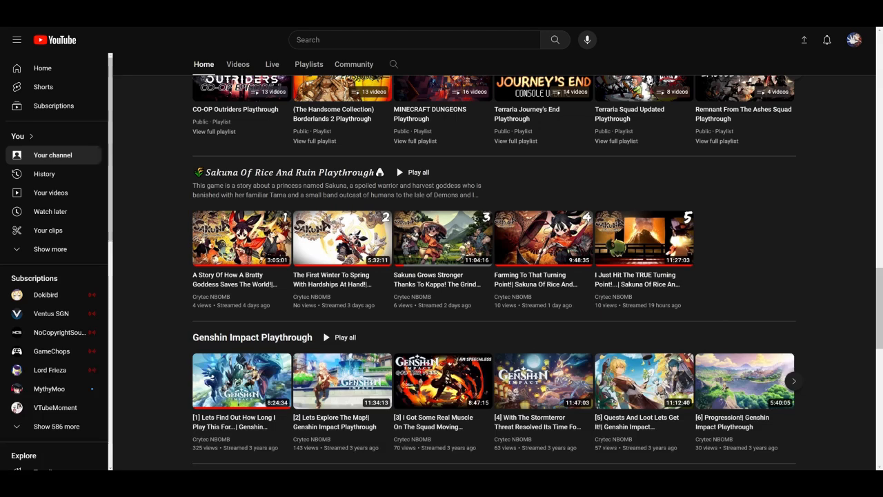
pyautogui.moveTo(669, 29)
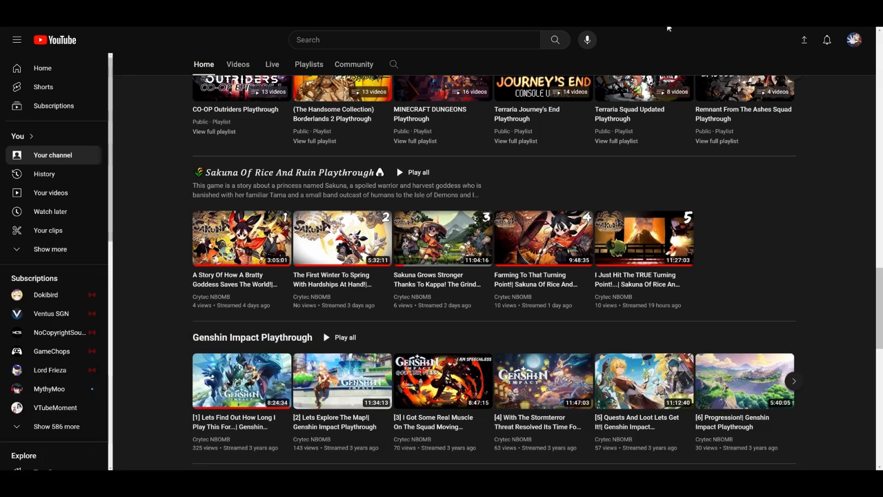
# Scroll down to the Yearly Genshin Impact Review row, then back up to the channel banner.
pyautogui.scroll(-3)
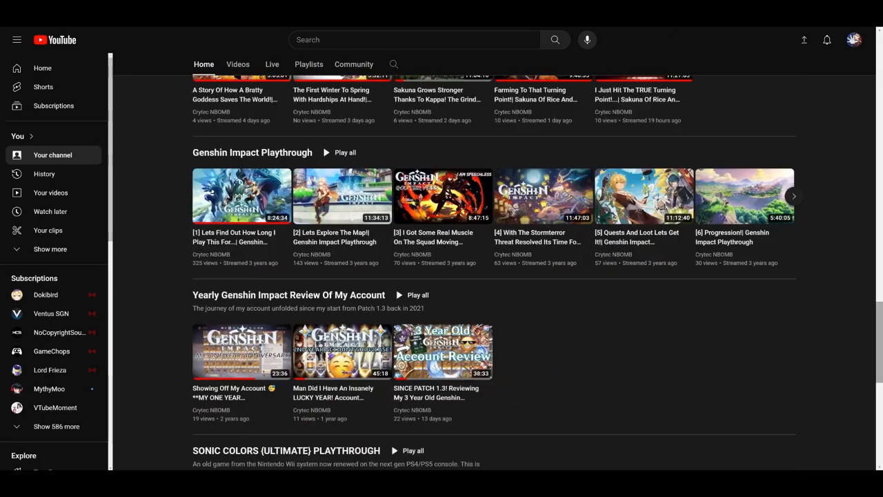
pyautogui.scroll(-3)
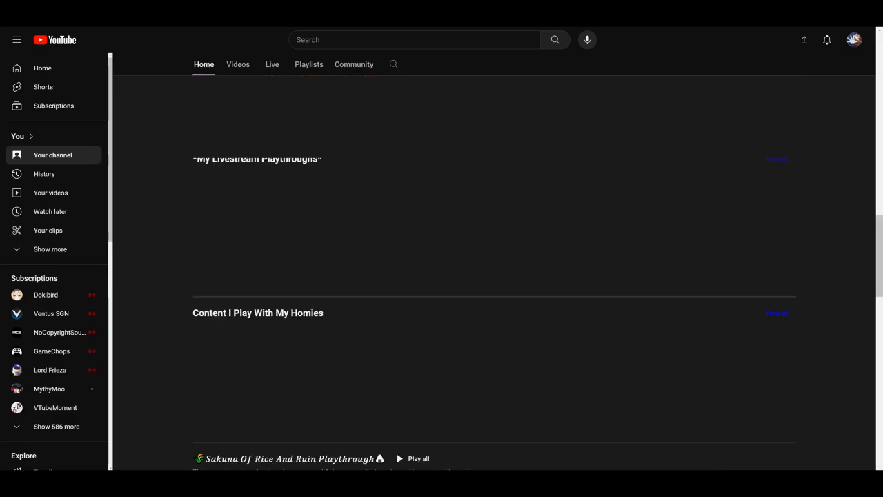
pyautogui.scroll(3)
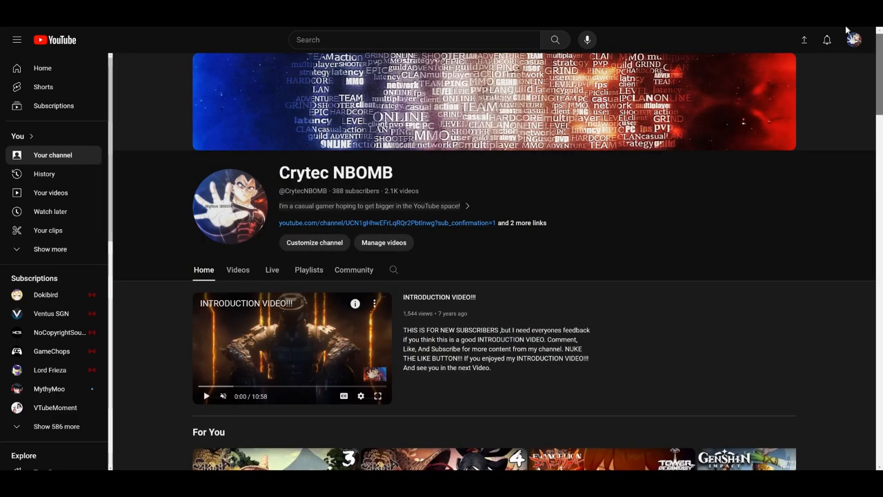